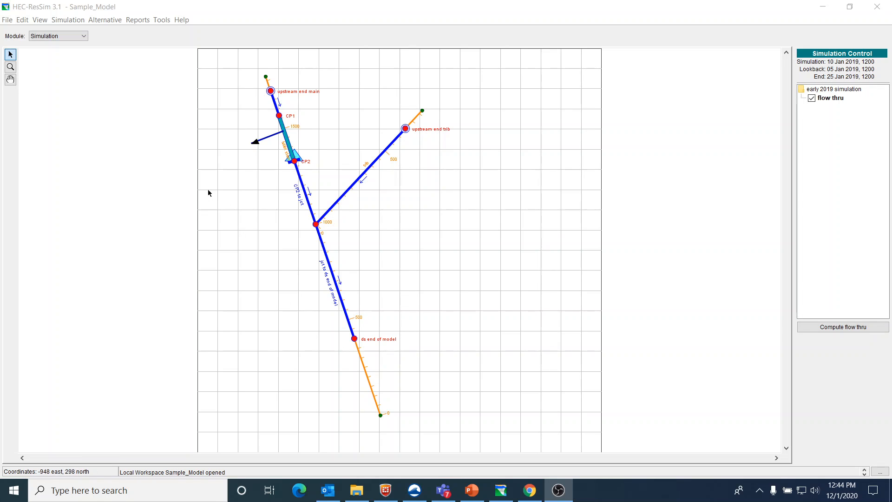
mouse_move(271, 140)
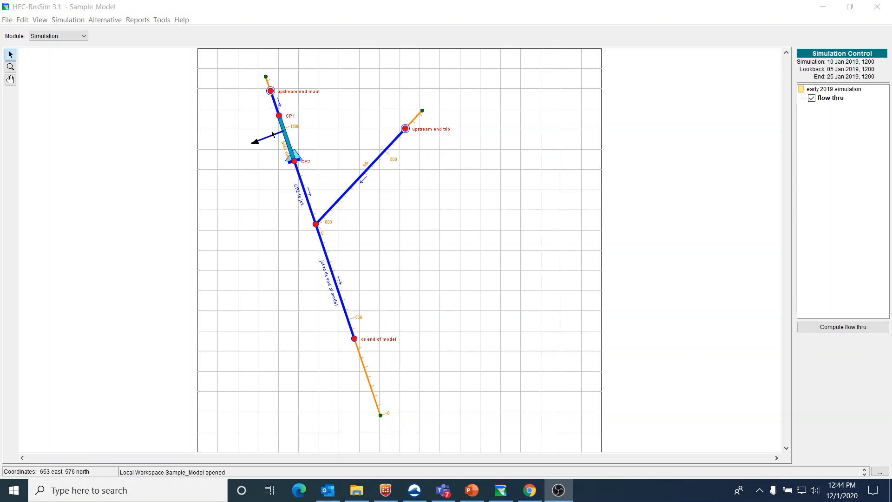
mouse_move(271, 141)
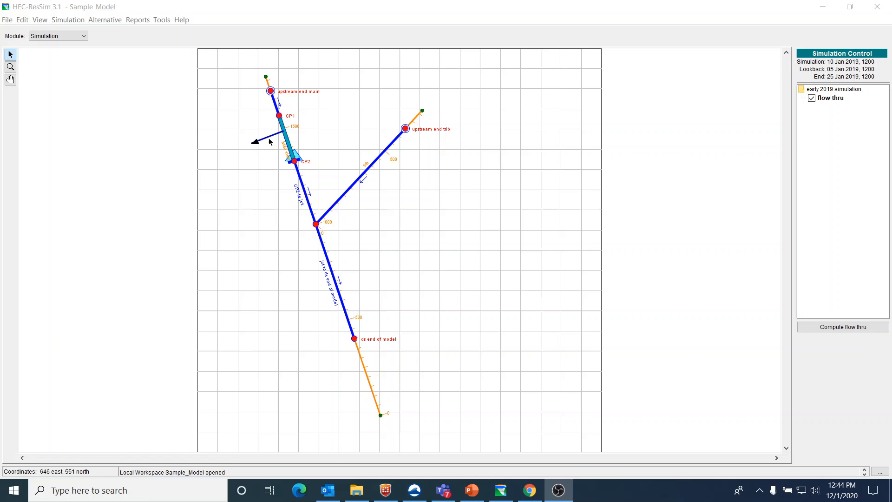
mouse_move(303, 136)
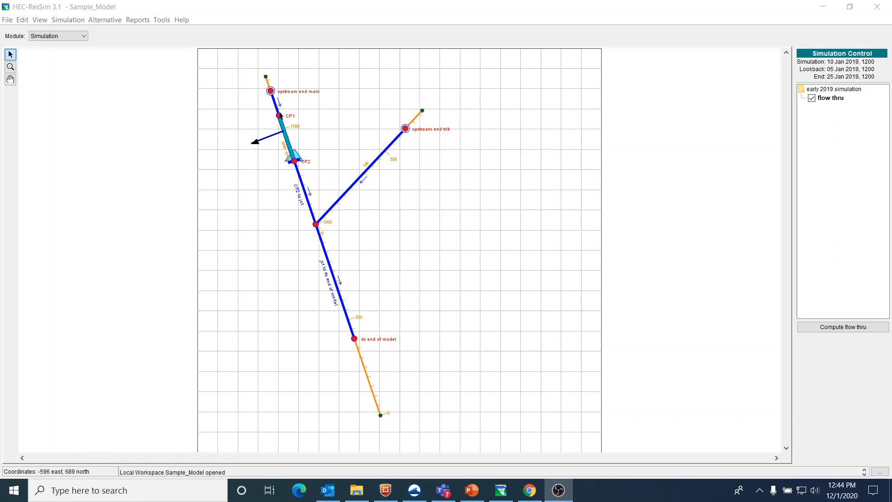
mouse_move(312, 172)
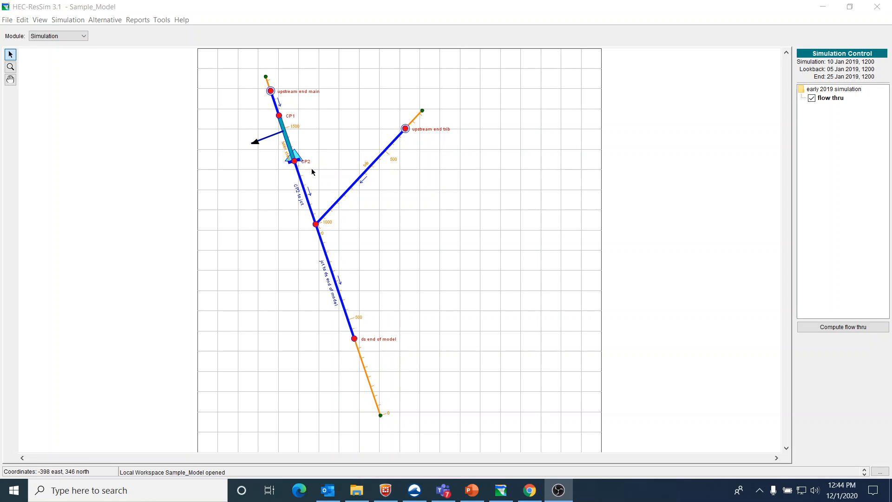
mouse_move(275, 139)
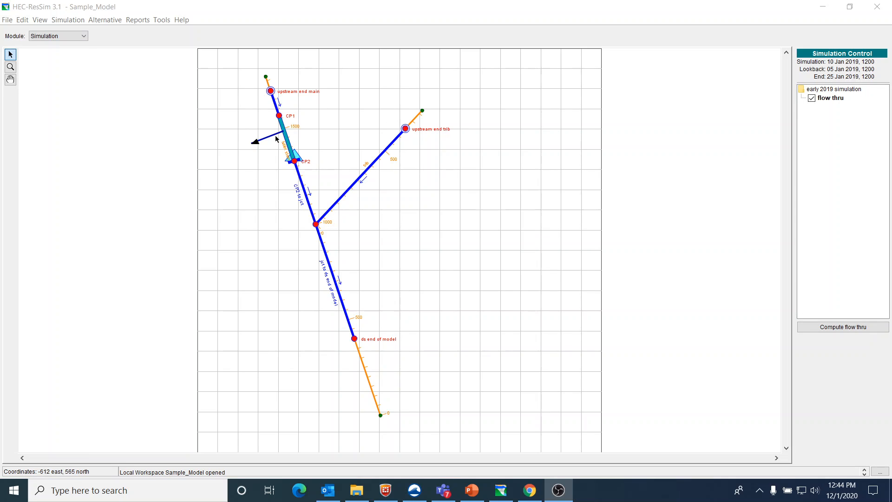
mouse_move(267, 142)
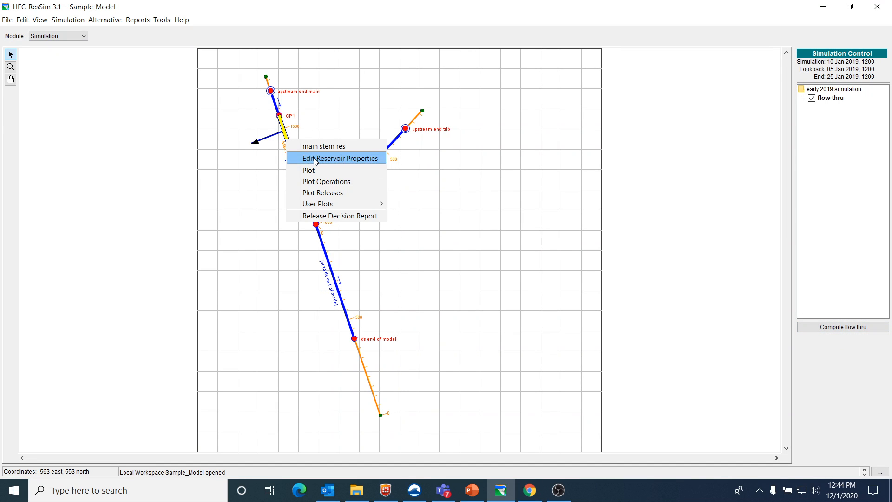
Review the water supply diversion outlet's capacity table (100 cfs max) under the controlled outlet.
left_click(338, 158)
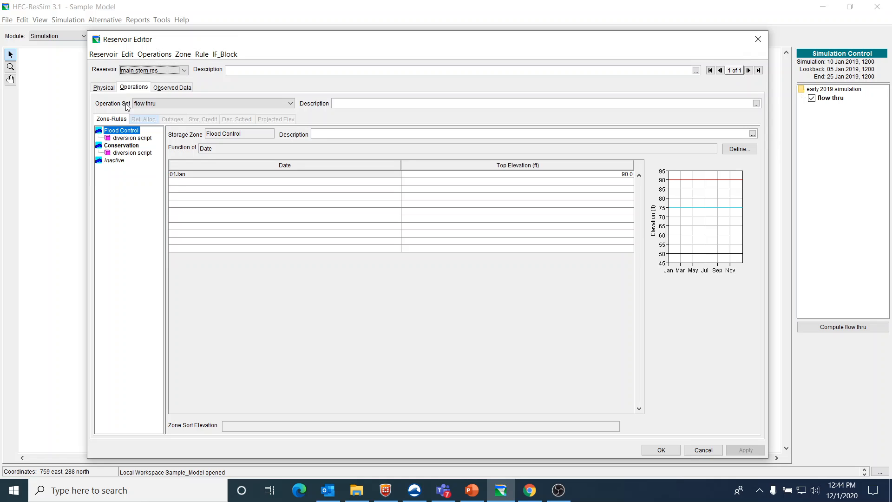
left_click(104, 87)
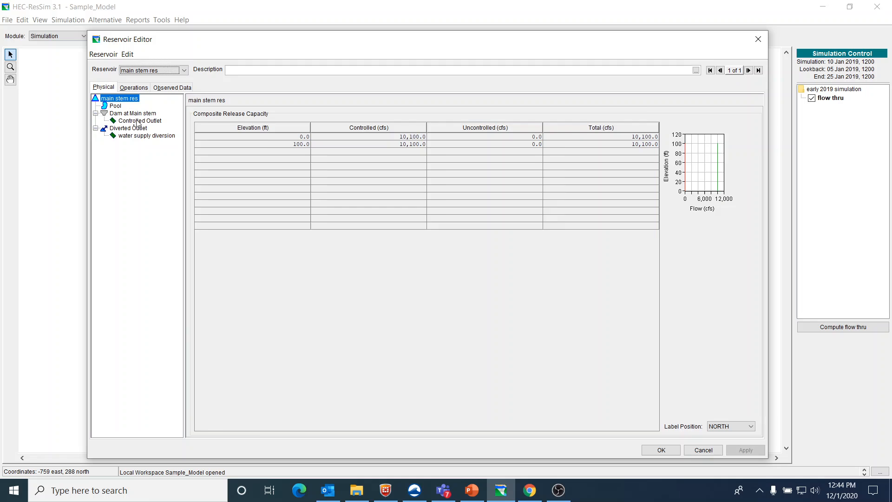
left_click(140, 120)
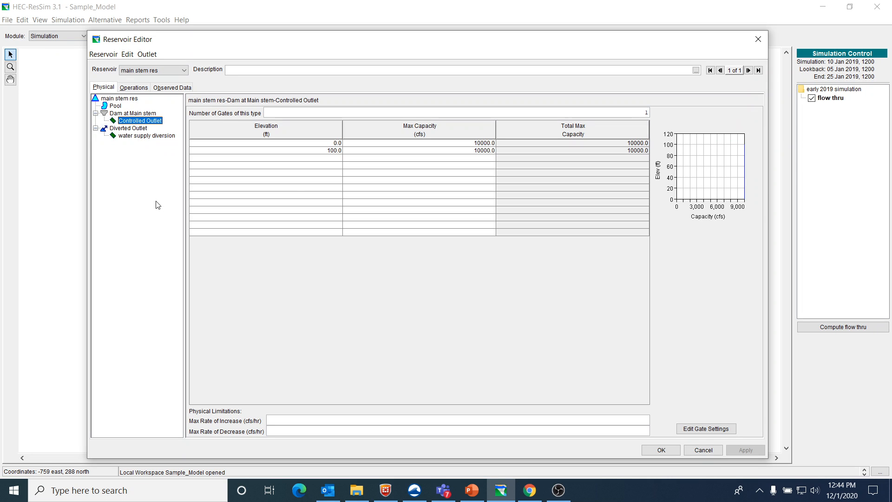
mouse_move(357, 158)
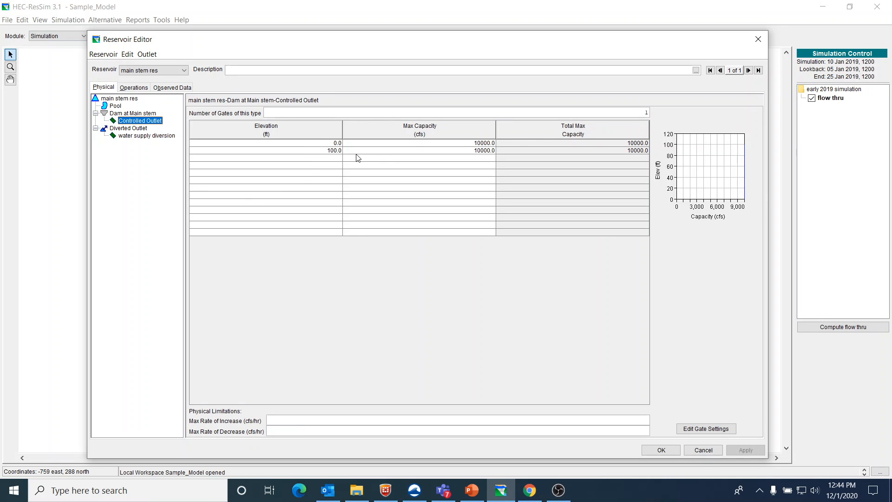
mouse_move(130, 139)
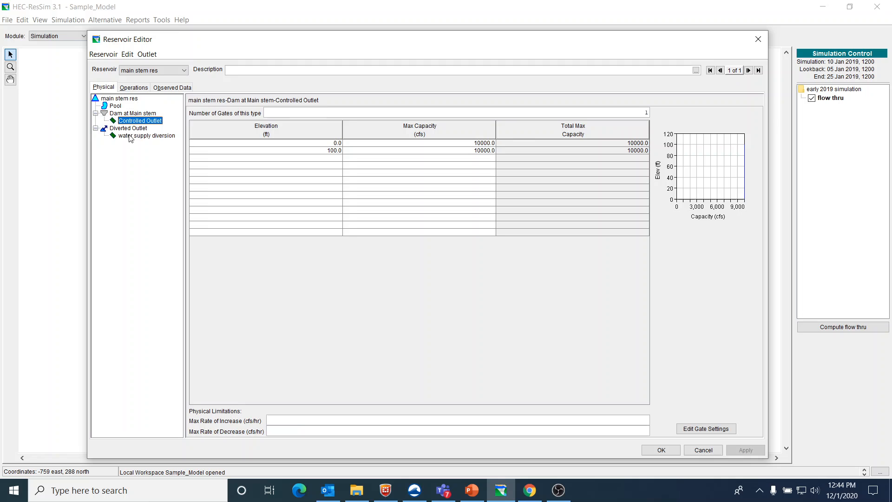
left_click(140, 136)
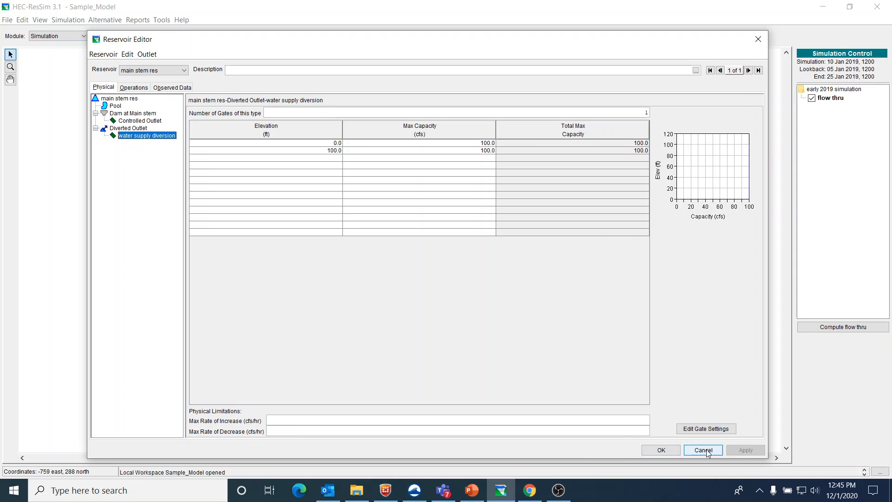
Review the Conservation and Inactive storage zones, the Inactive zone topping at 50 ft.
left_click(134, 87)
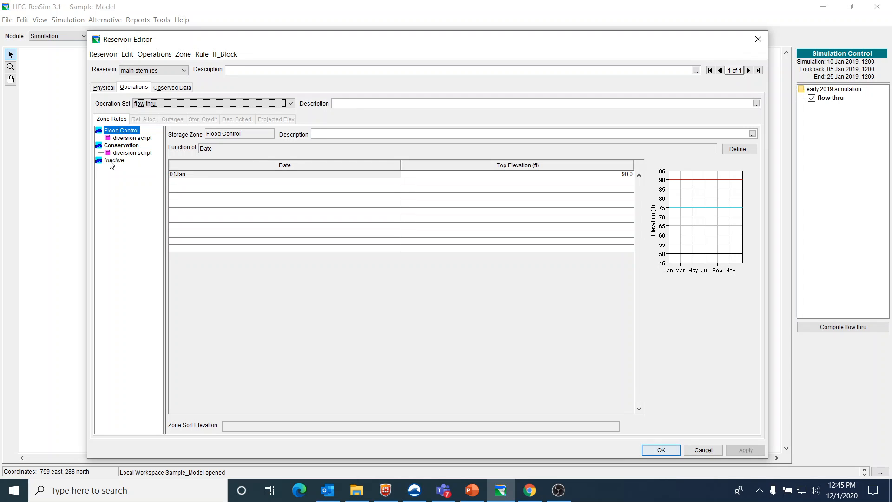
mouse_move(127, 144)
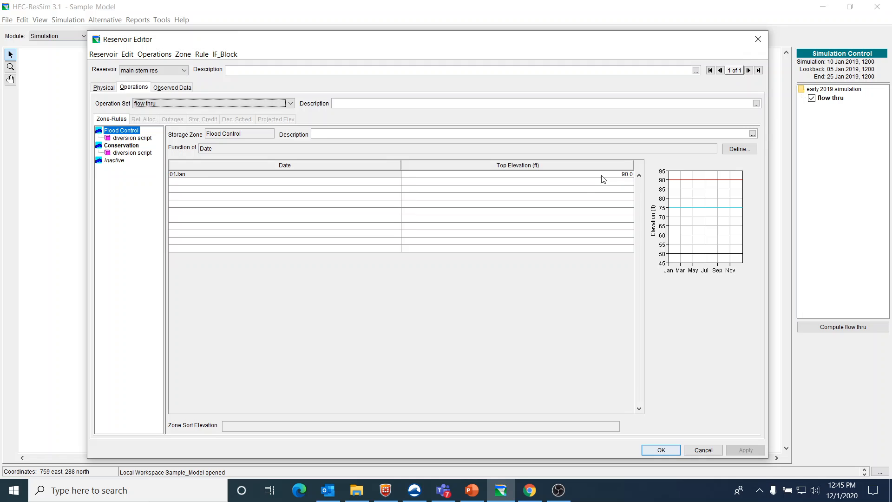
left_click(122, 145)
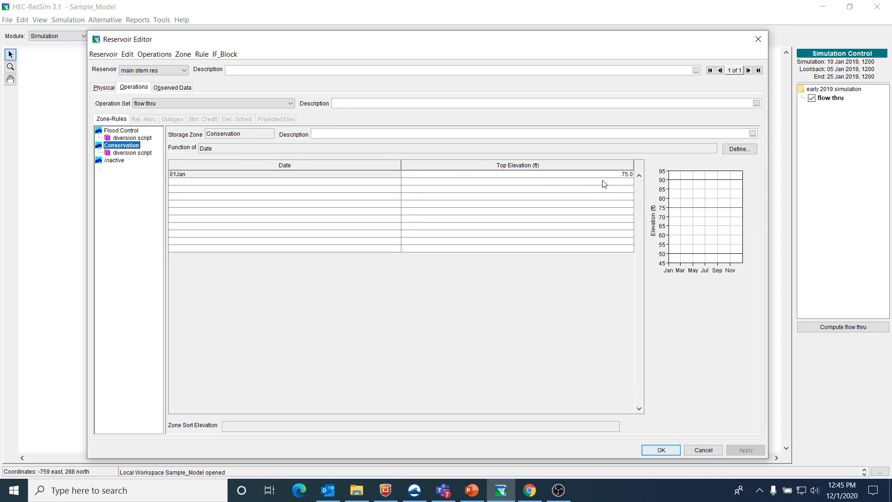
left_click(114, 159)
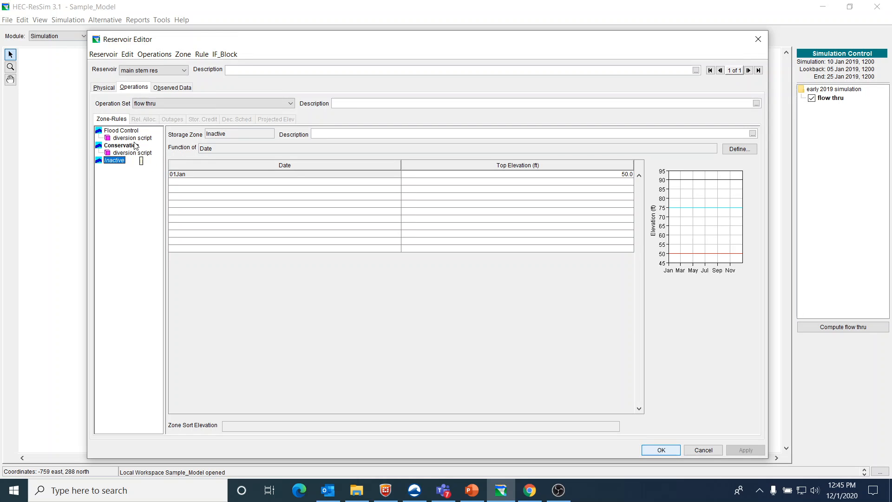
mouse_move(129, 140)
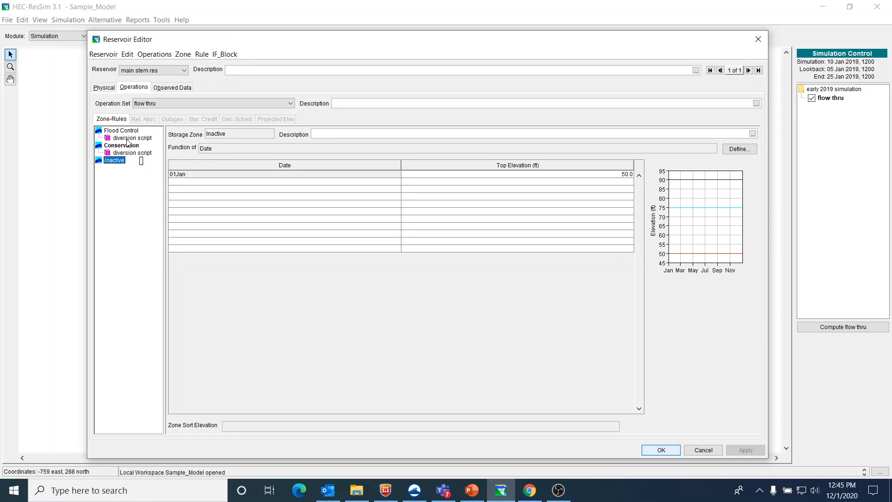
left_click(202, 53)
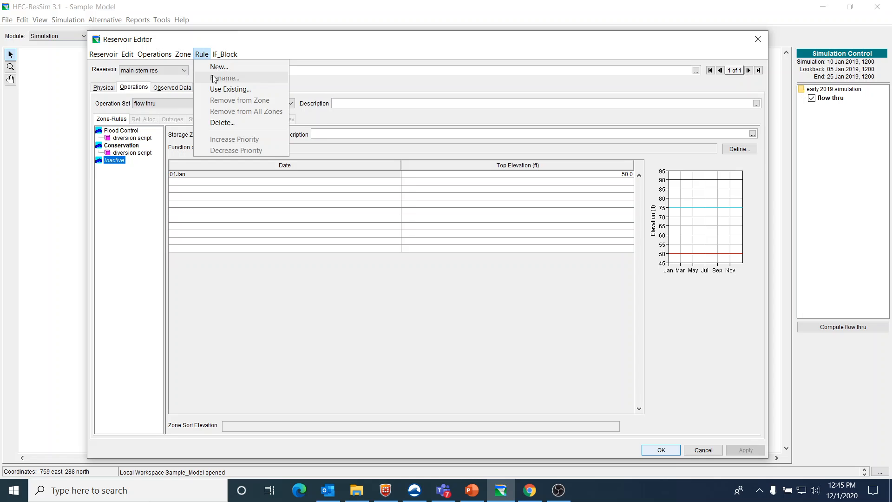
left_click(218, 67)
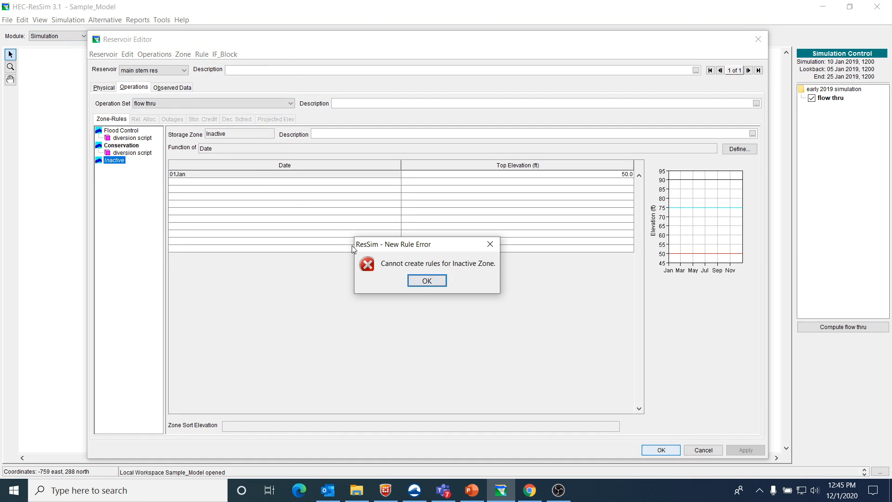
left_click(427, 280)
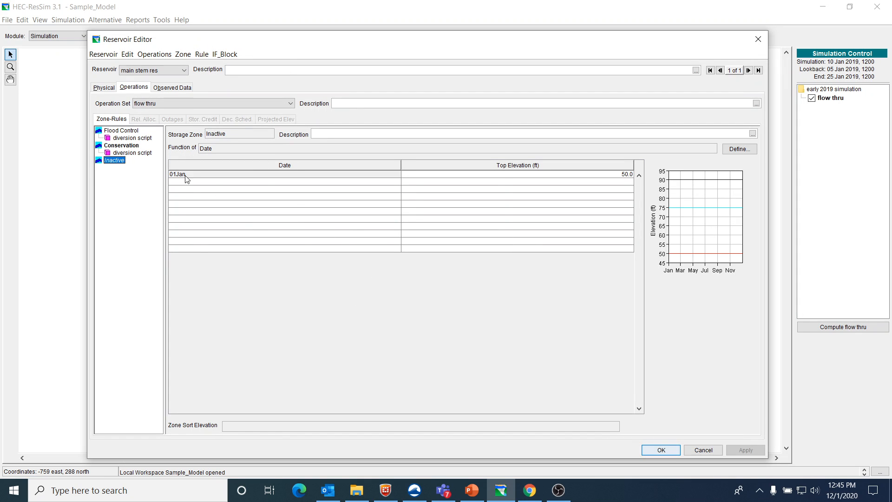
left_click(202, 53)
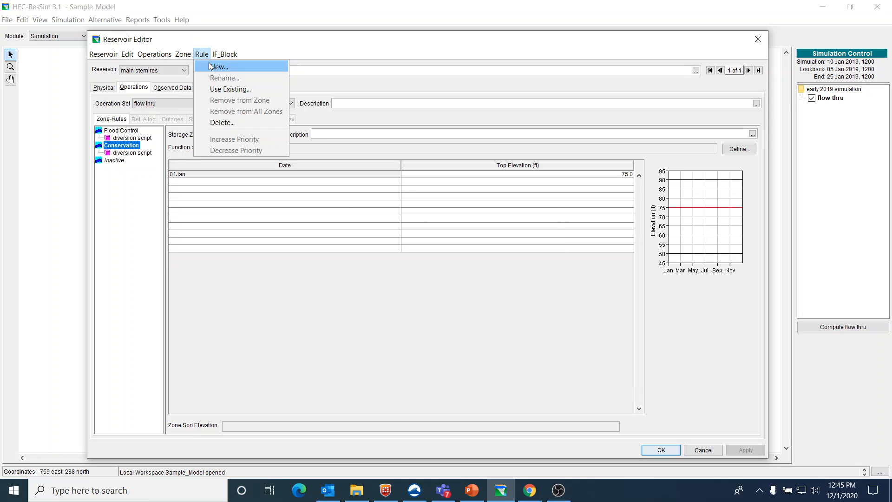
left_click(219, 66)
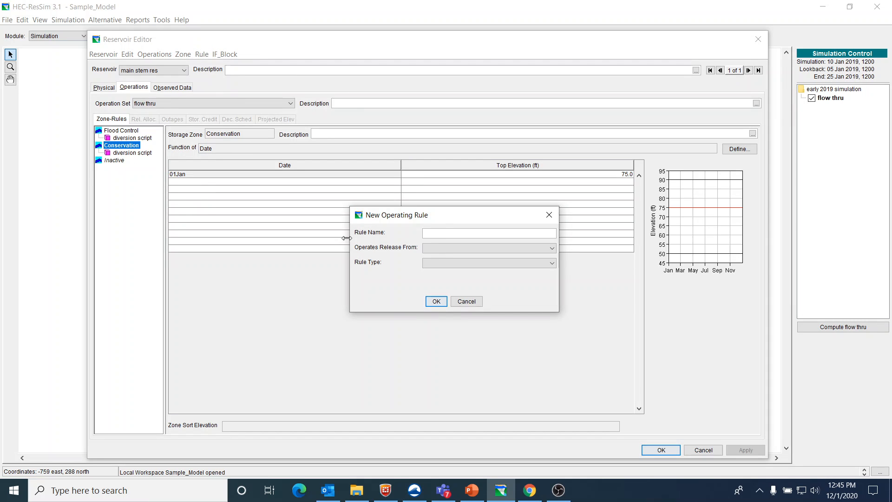
left_click(489, 232)
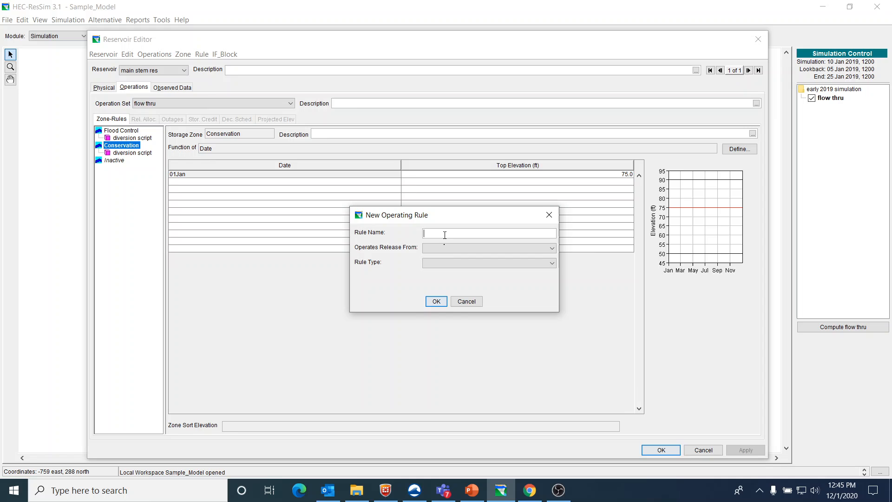
type("aa")
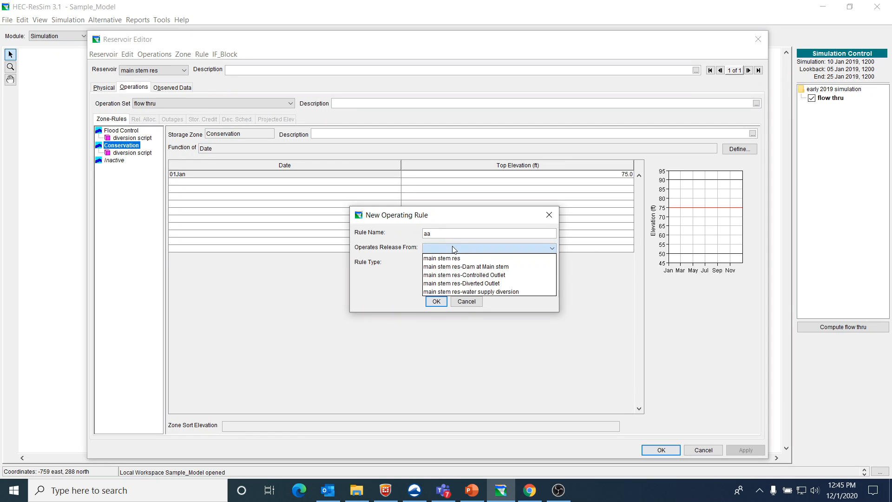
mouse_move(480, 282)
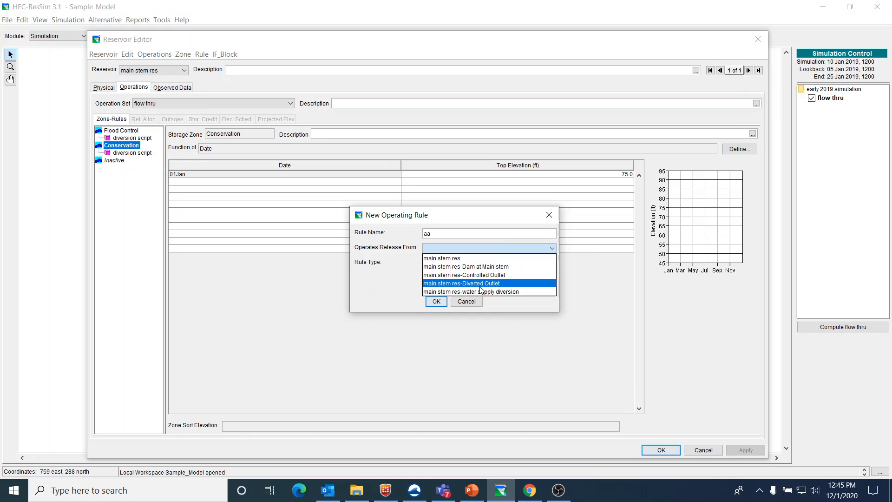
left_click(461, 282)
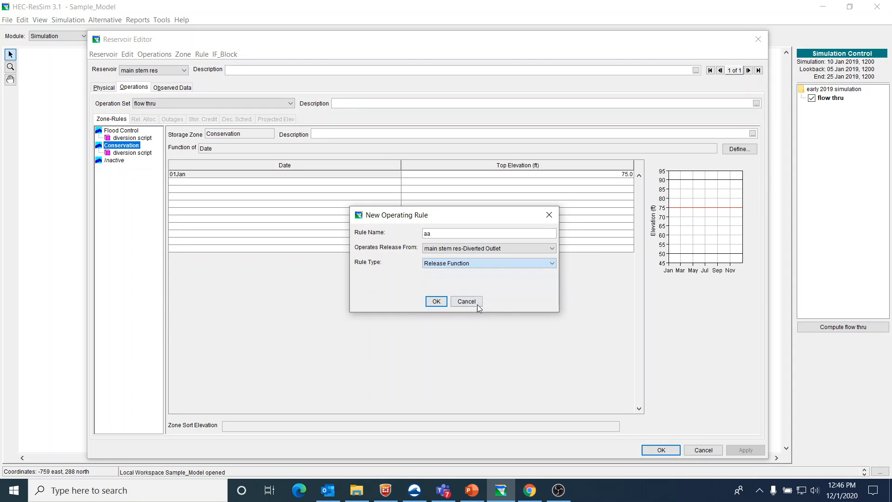
left_click(467, 301)
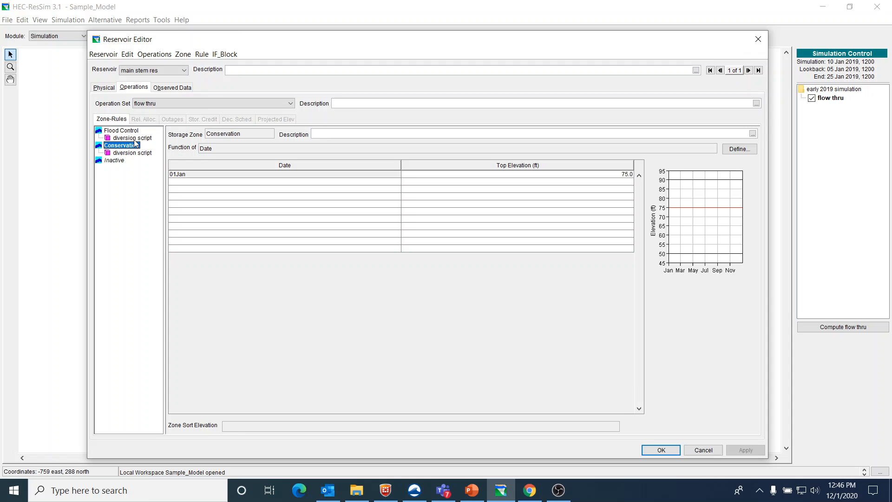
left_click(135, 137)
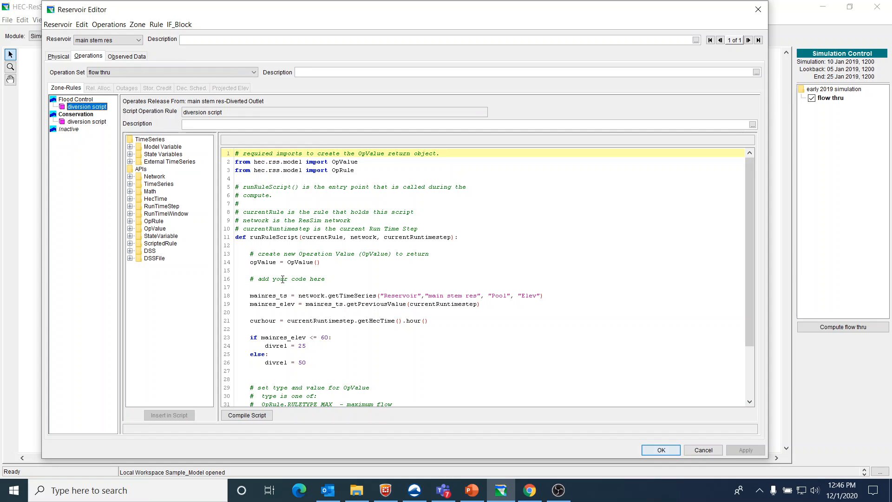
mouse_move(274, 279)
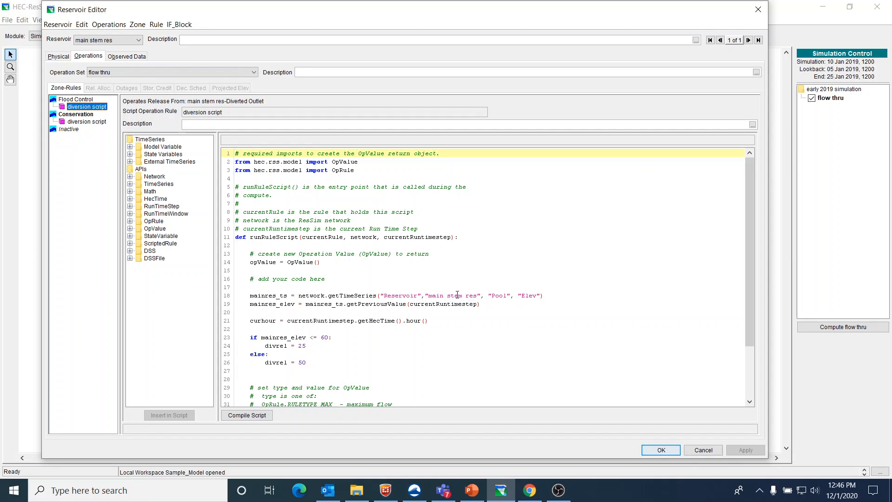
mouse_move(362, 307)
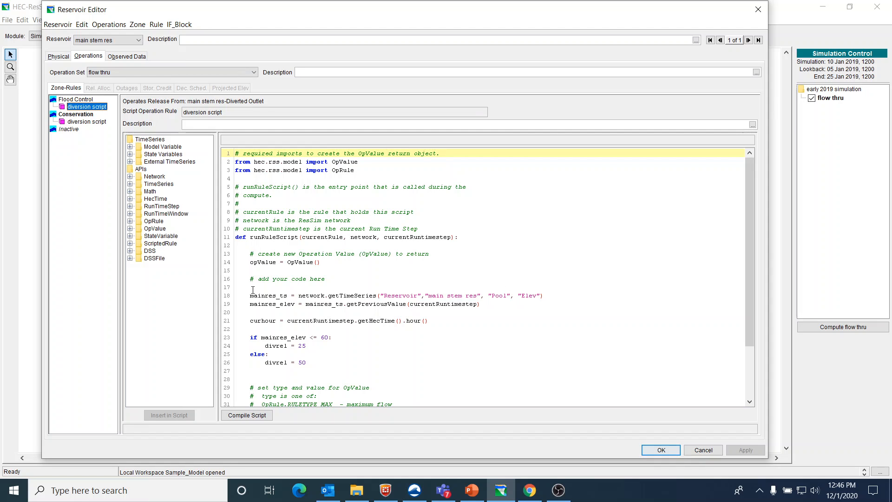
Make room under the add-your-code comment and preview main stem res Pool Elev's getTimeSeries call.
left_click(337, 288)
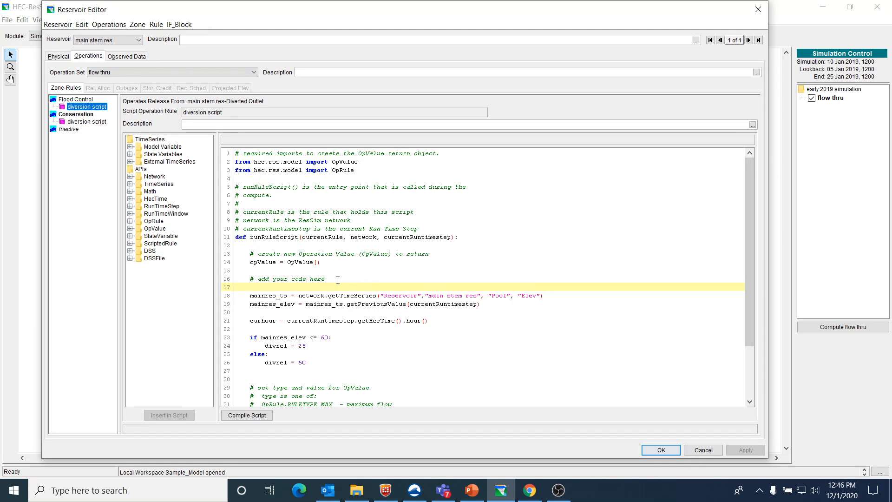
key("enter")
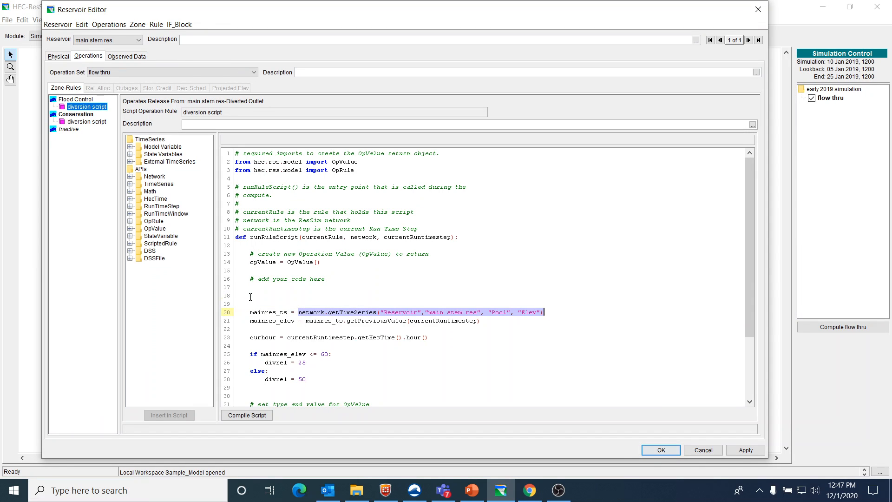
left_click(131, 147)
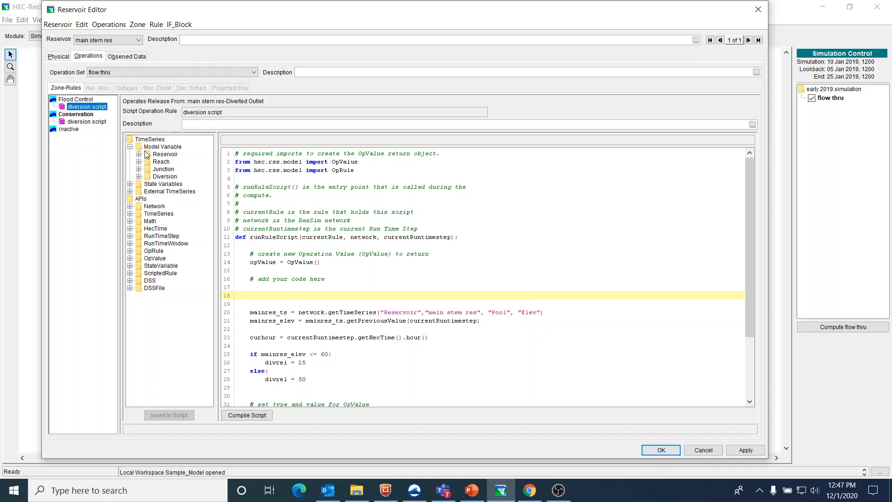
left_click(138, 155)
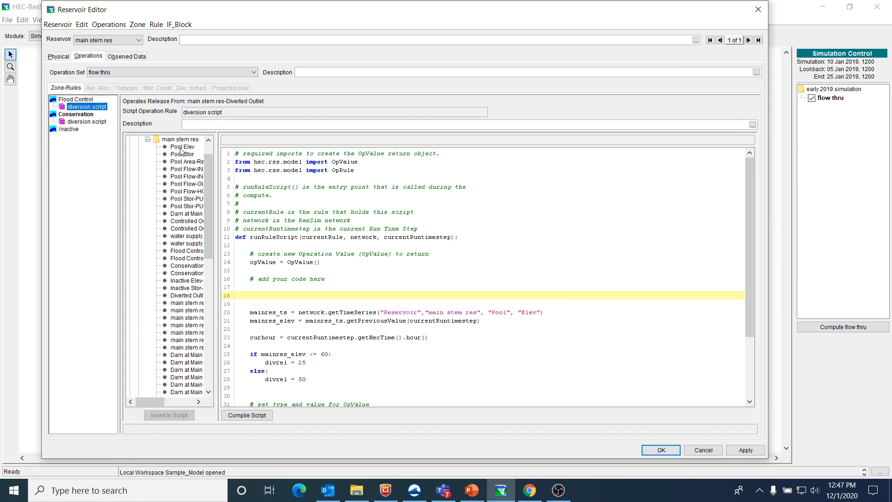
double_click(182, 147)
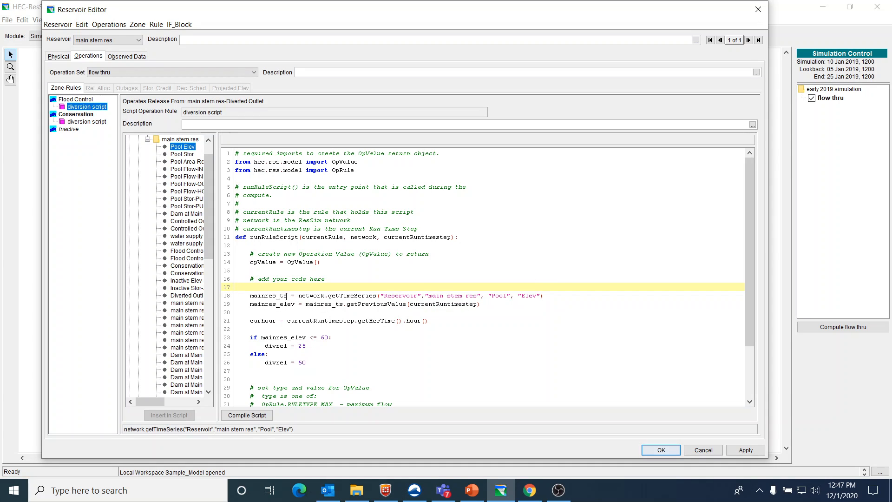
double_click(267, 295)
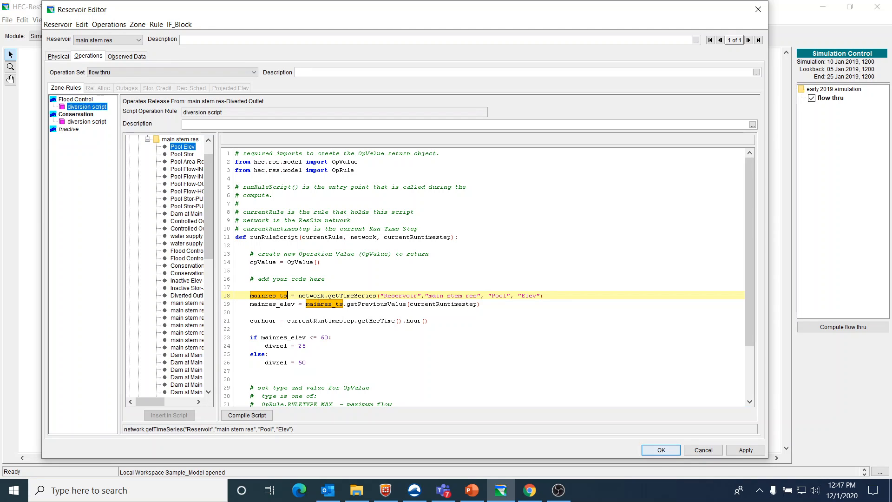
mouse_move(272, 296)
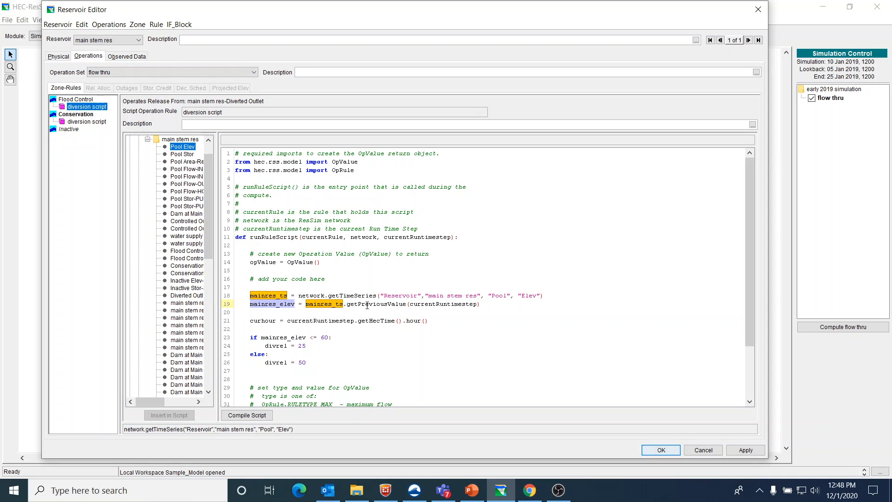
mouse_move(379, 304)
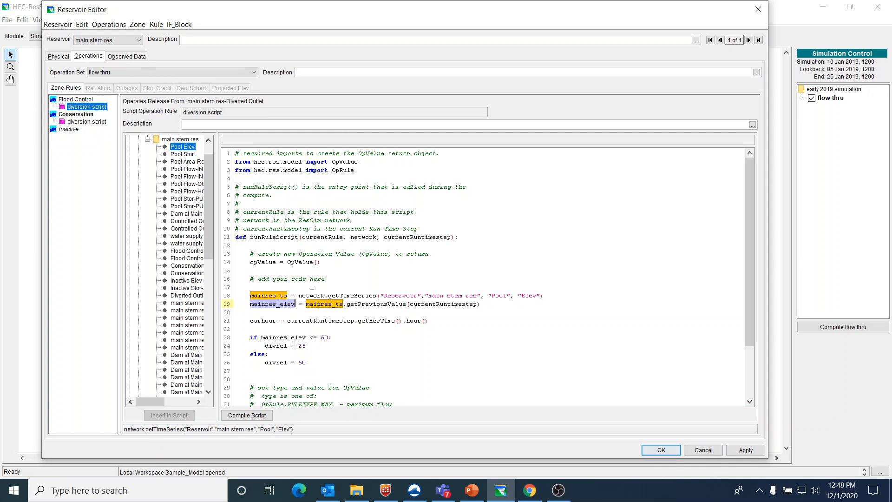
mouse_move(348, 296)
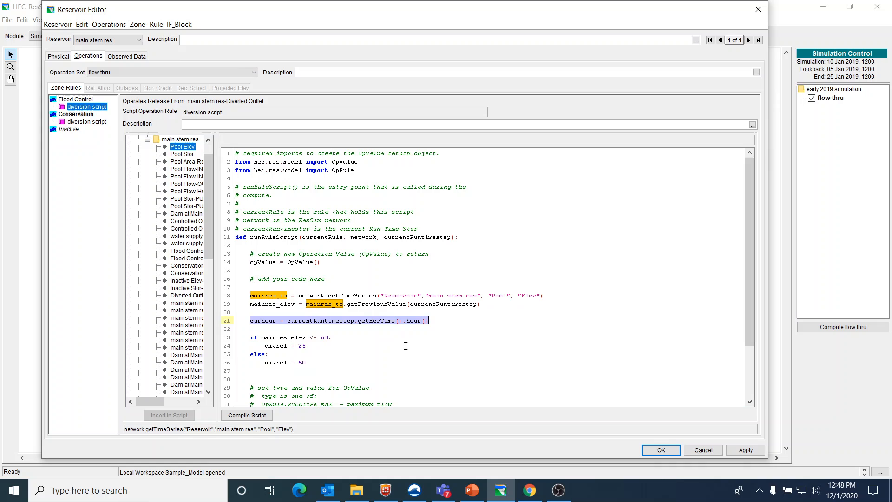
mouse_move(337, 337)
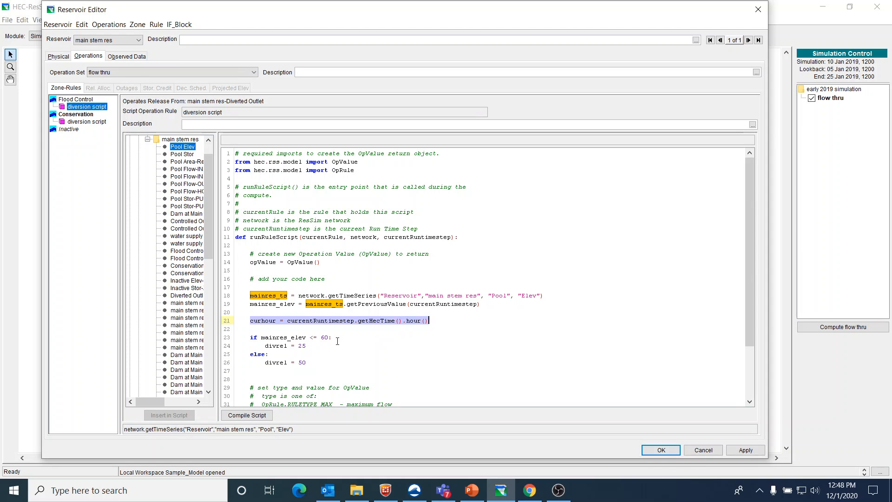
left_click(331, 337)
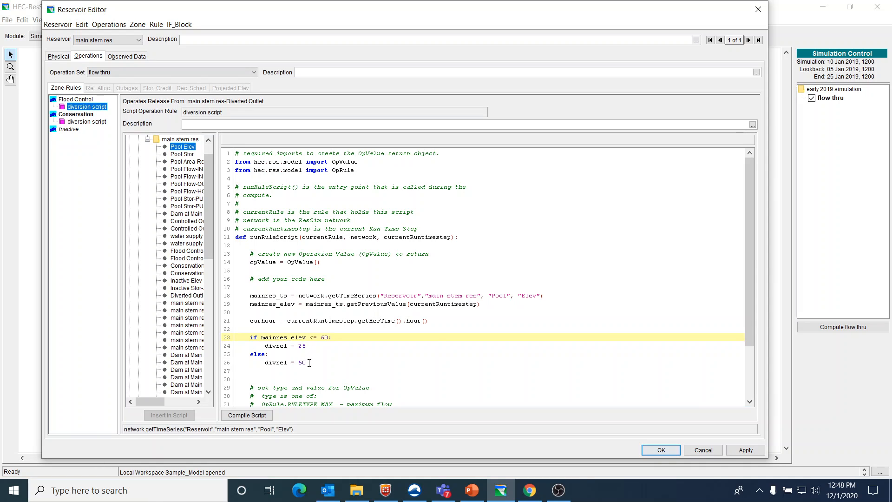
Confirm opValue.init returns divrel as RULETYPE_SPEC flow and accept the script, closing the editor.
scroll("down", 3)
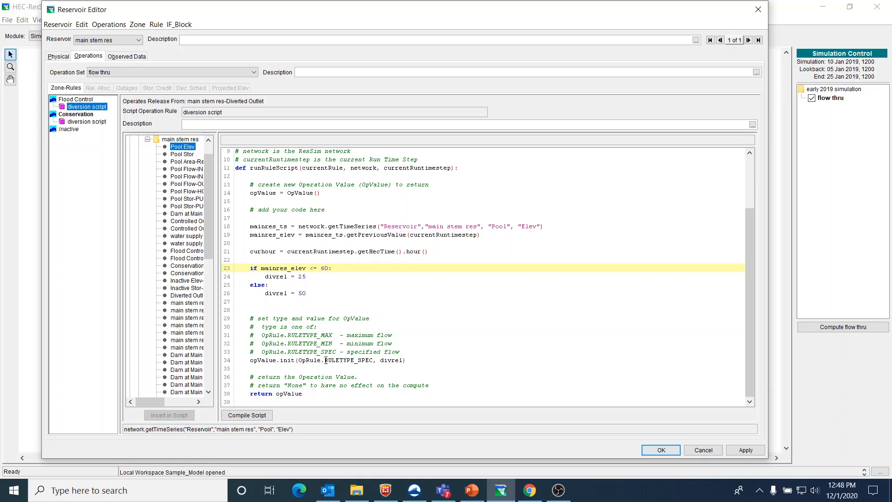
left_click(305, 334)
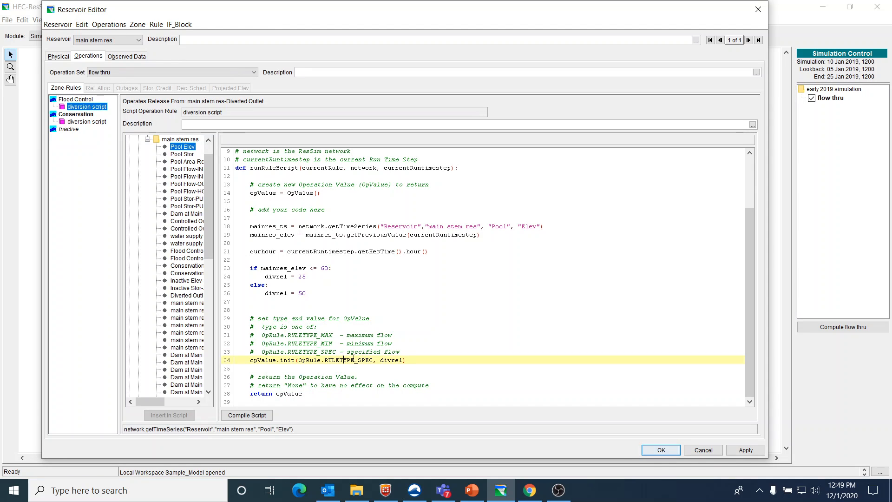
double_click(345, 360)
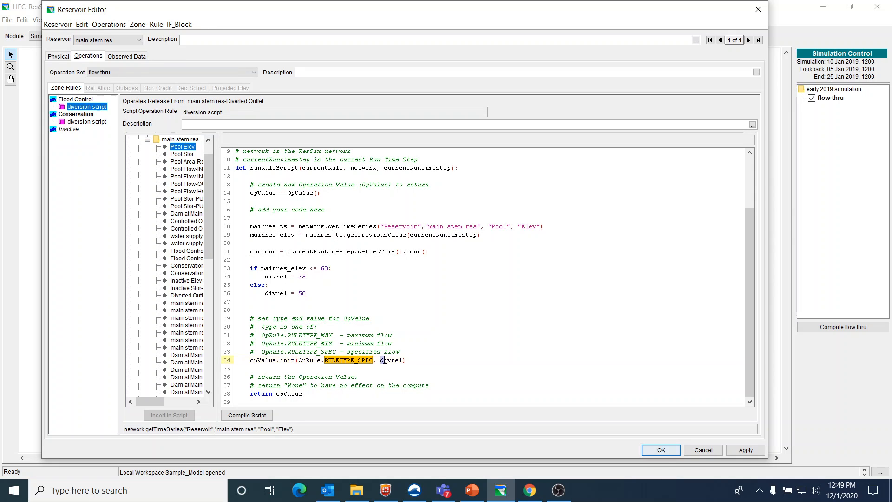
double_click(391, 361)
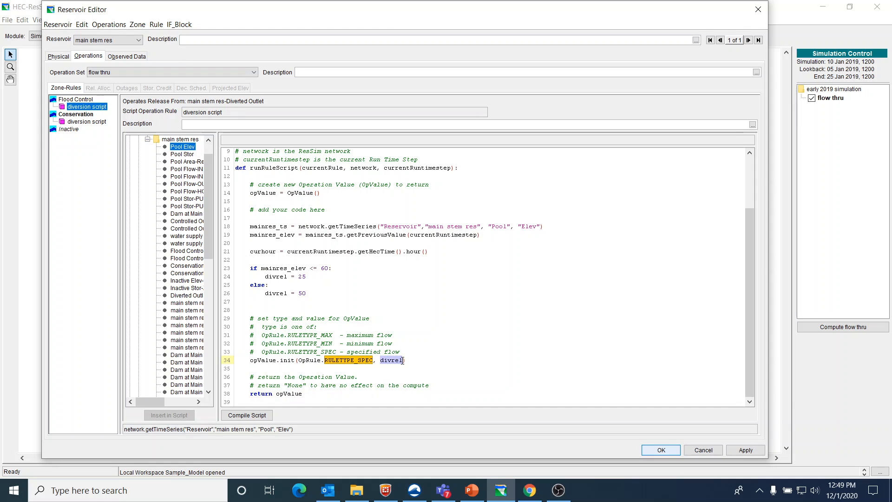
mouse_move(396, 367)
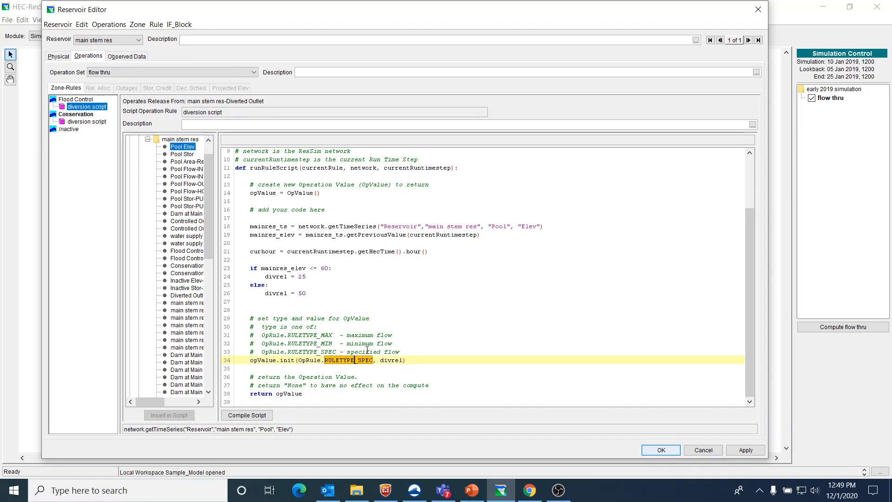
mouse_move(249, 106)
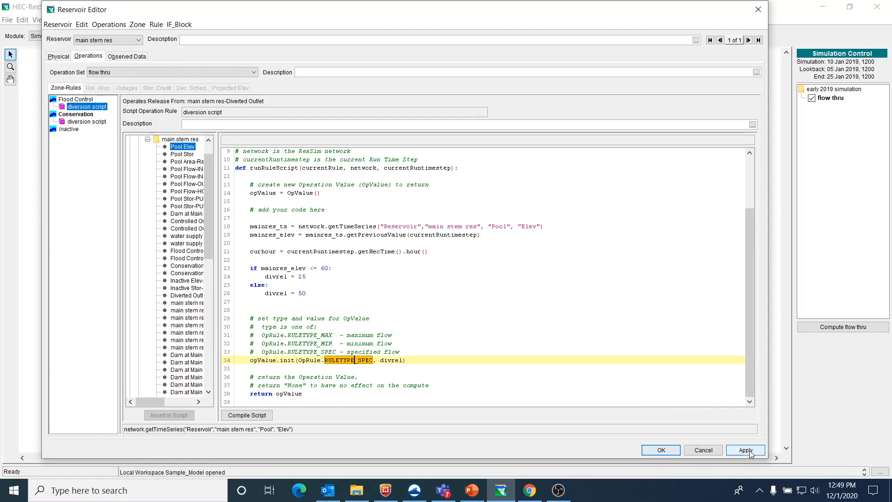
left_click(661, 450)
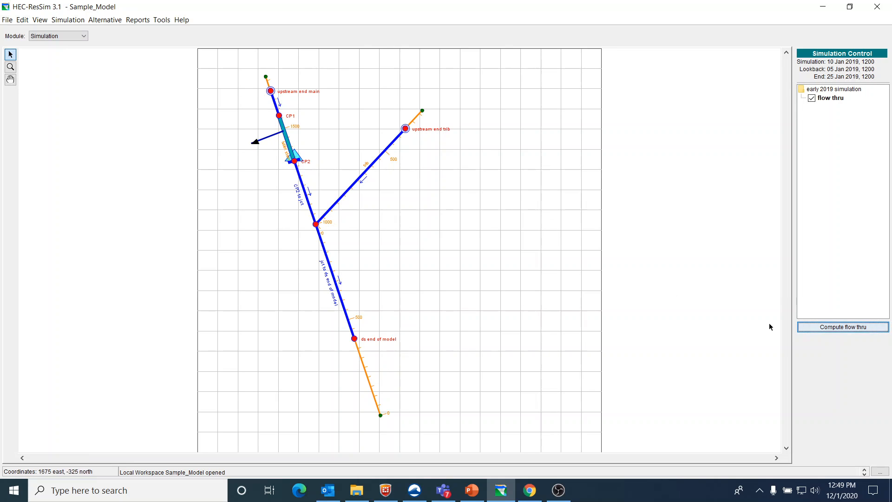
Run the flow thru simulation and view the diverted outlet flow plot stepping between 50 and 25 cfs.
left_click(843, 327)
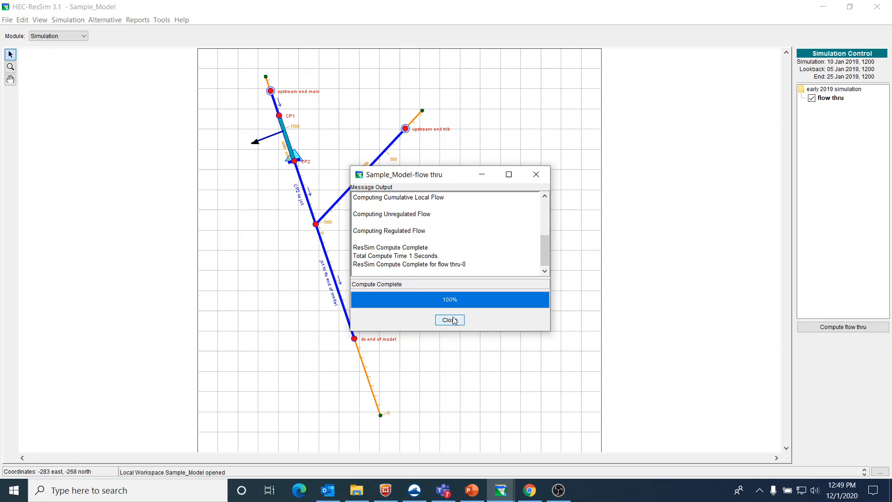
left_click(450, 320)
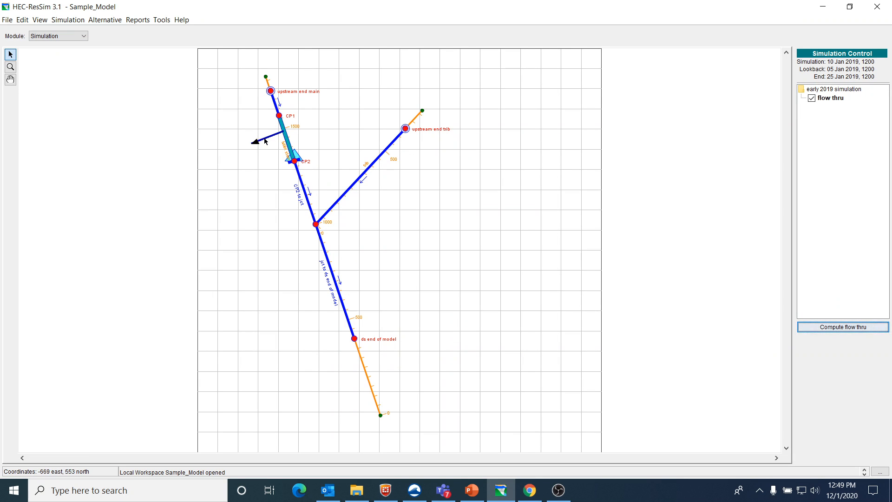
right_click(277, 141)
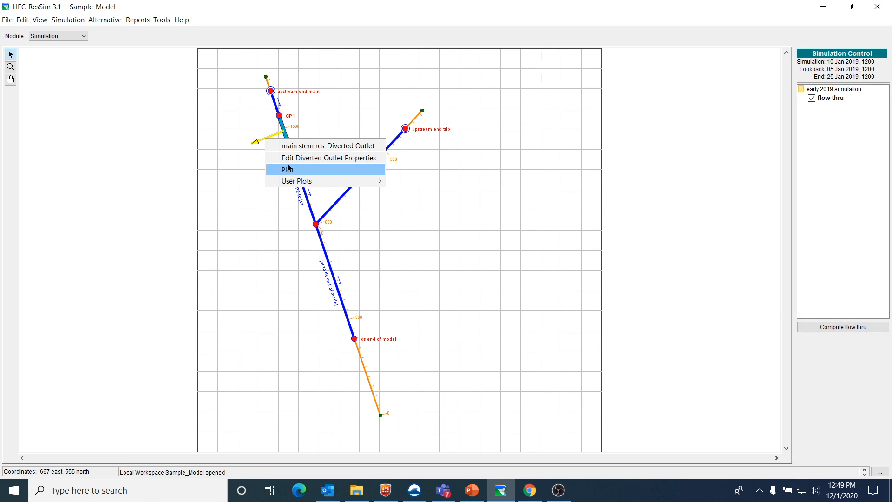
left_click(286, 170)
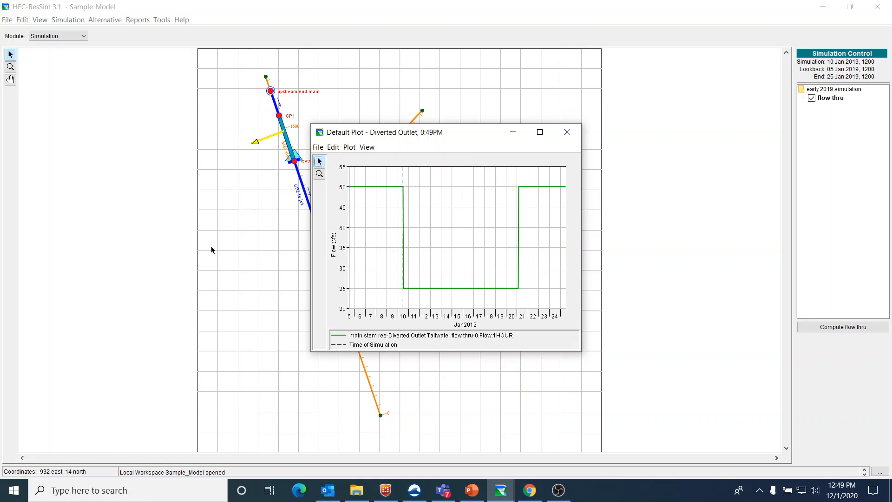
mouse_move(522, 294)
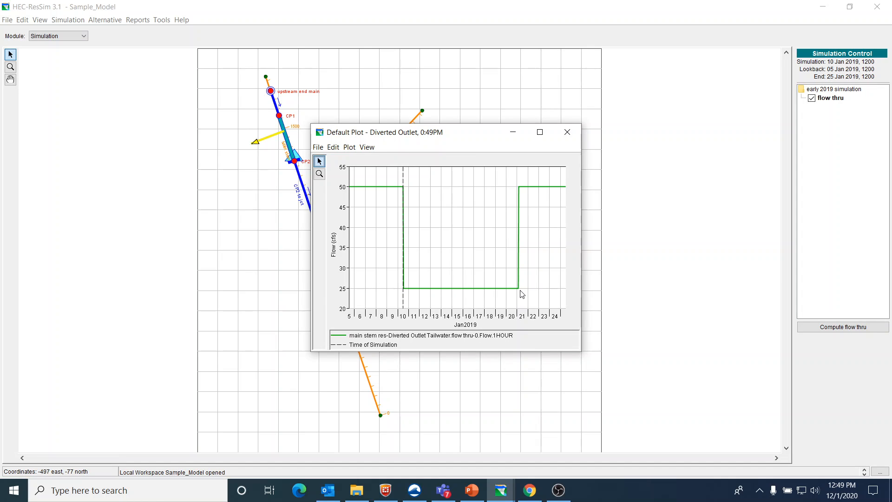
mouse_move(520, 293)
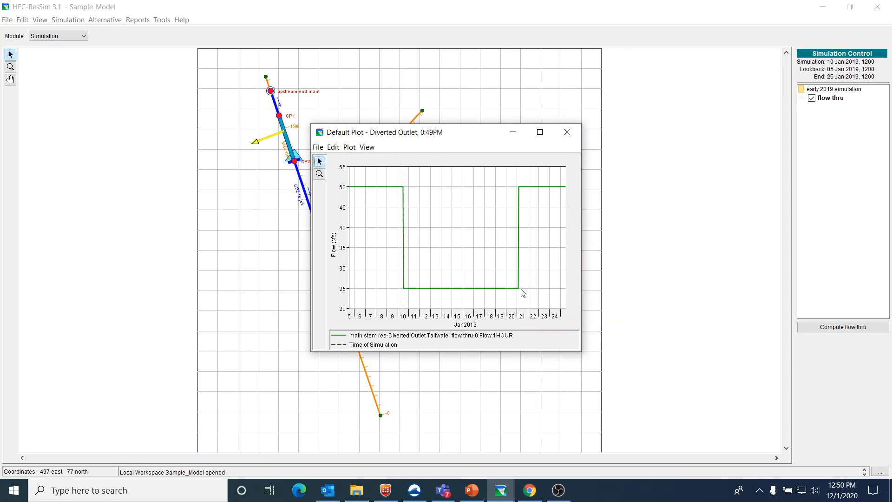
mouse_move(528, 187)
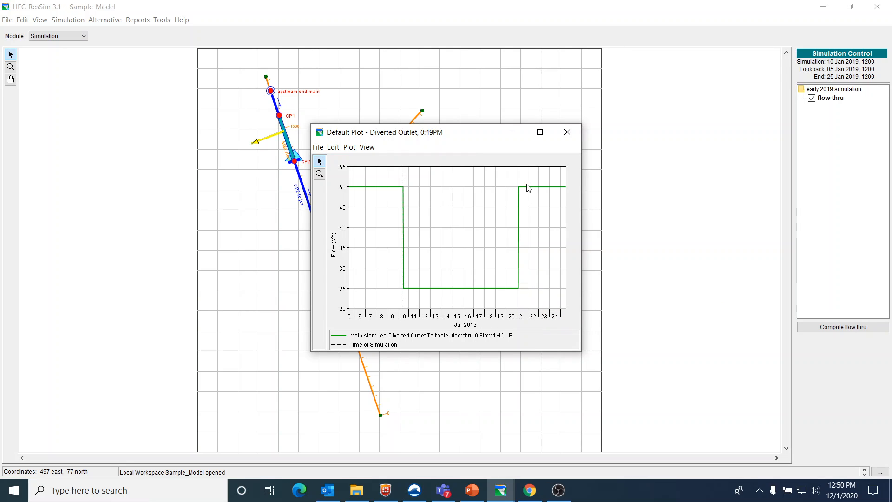
mouse_move(531, 215)
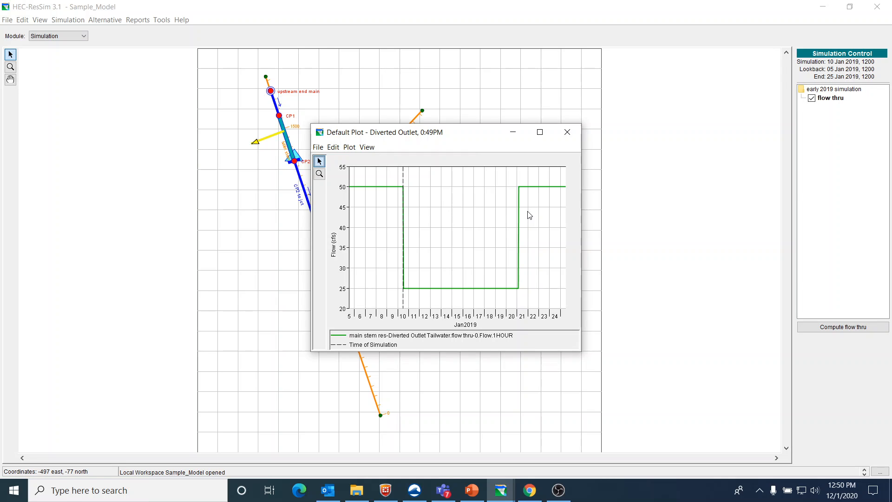
mouse_move(530, 299)
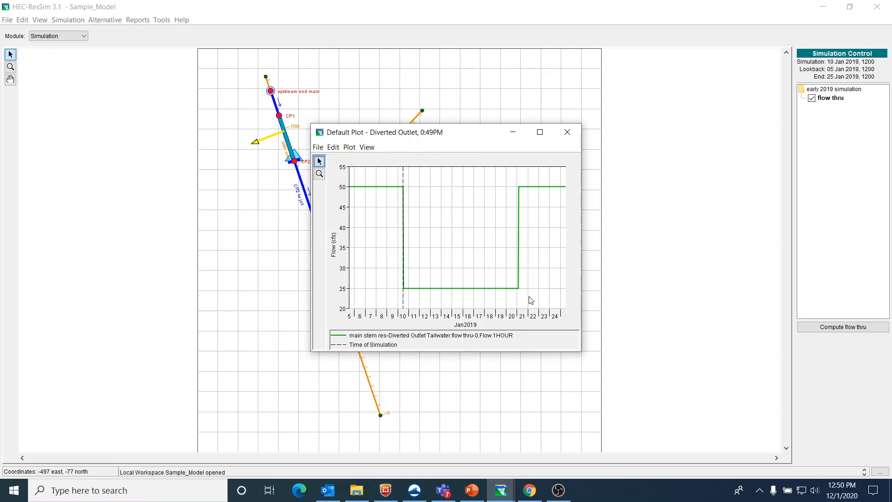
left_click(567, 132)
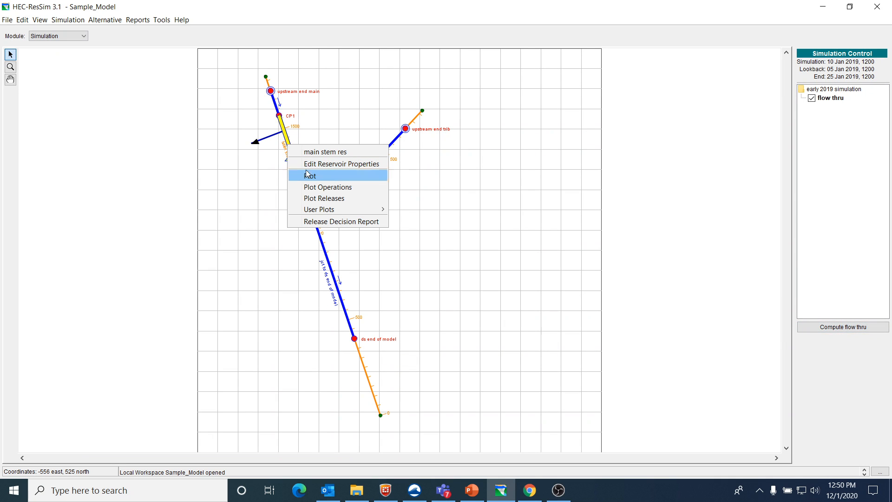
left_click(311, 174)
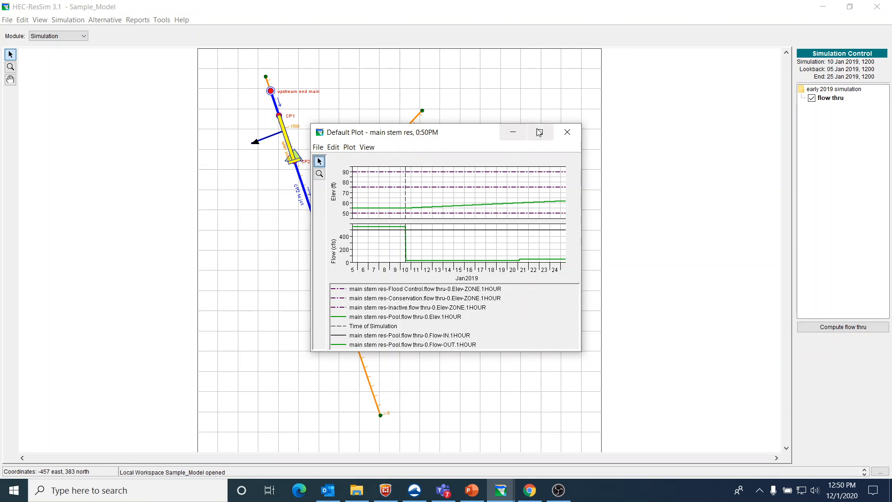
left_click(541, 132)
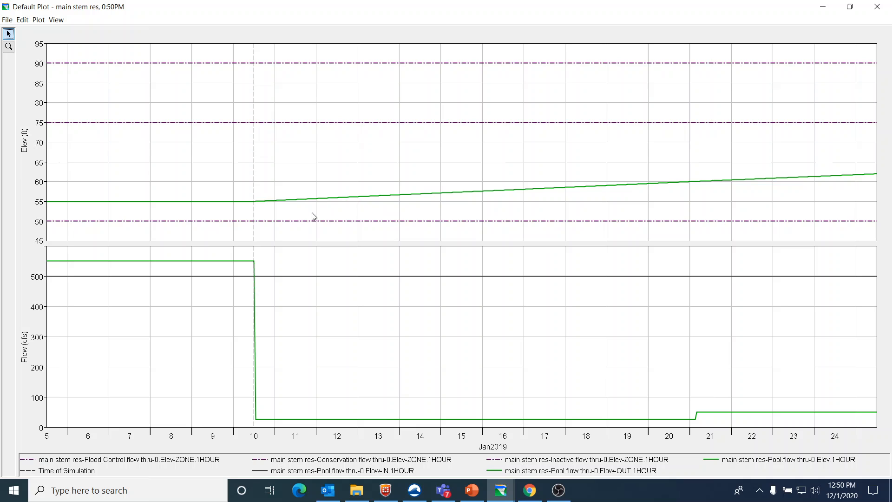
mouse_move(652, 185)
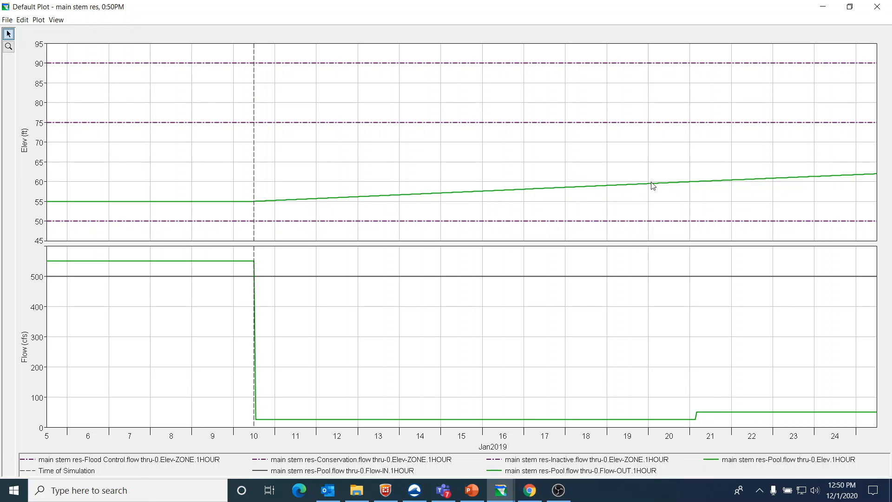
mouse_move(693, 185)
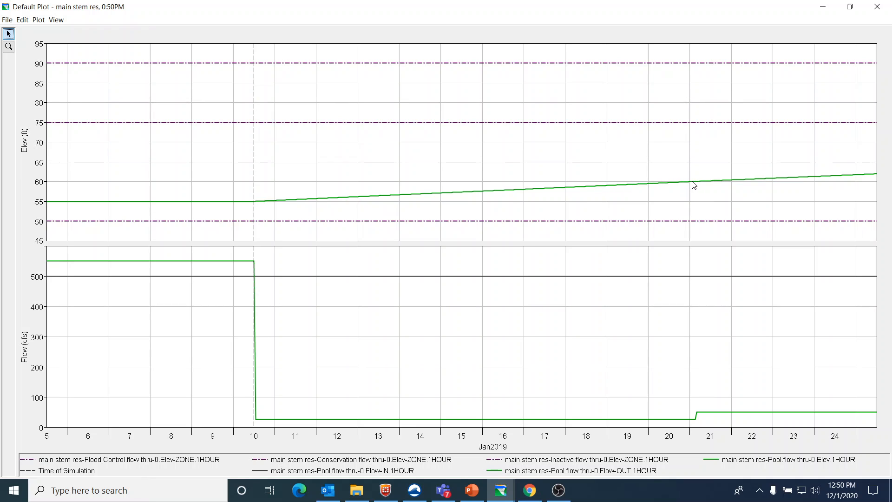
mouse_move(693, 185)
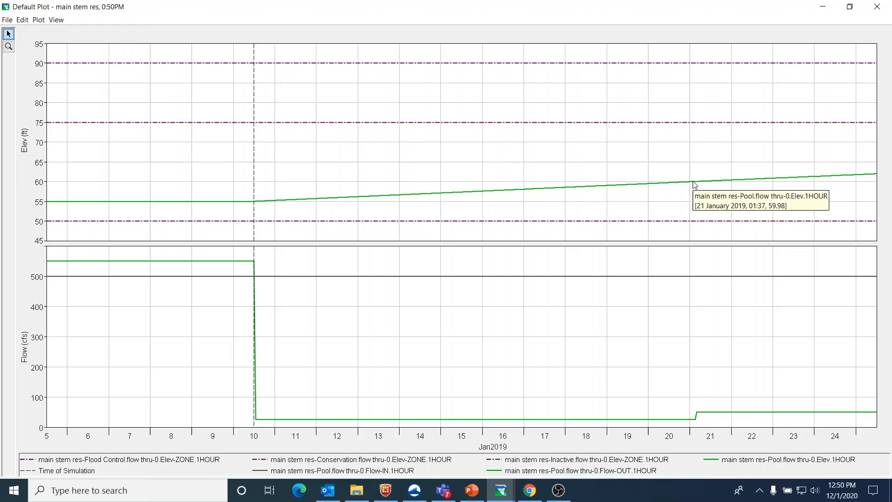
mouse_move(292, 94)
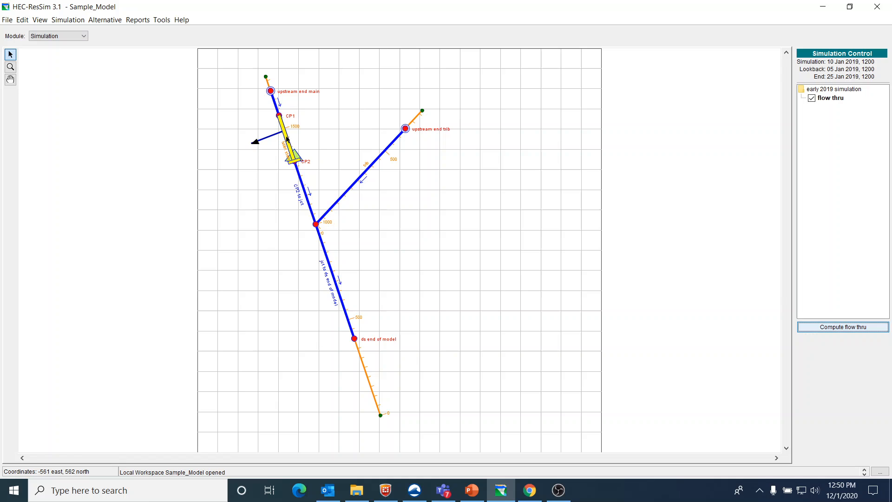
mouse_move(292, 139)
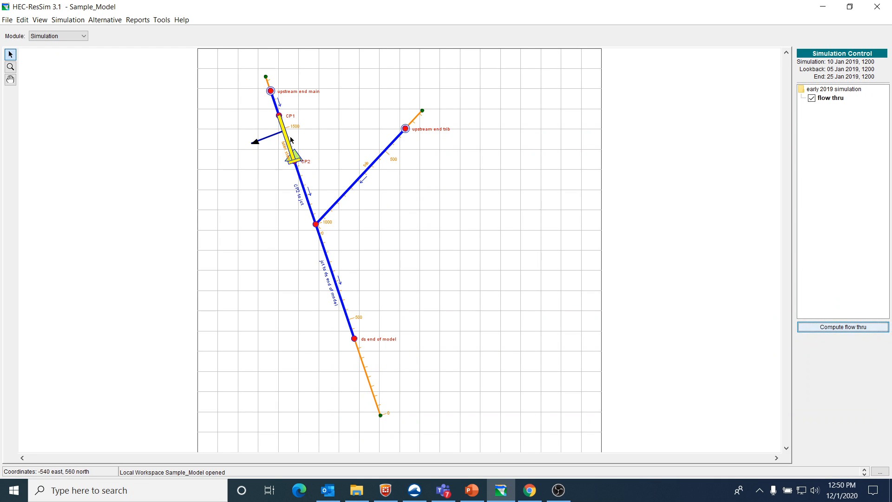
right_click(291, 141)
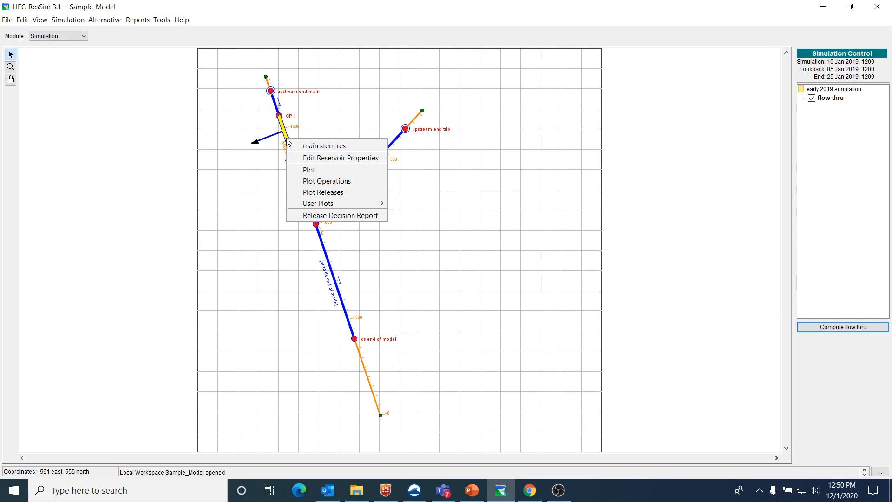
Reopen the diversion script rule and start editing the if condition after the 60 elevation threshold.
left_click(341, 158)
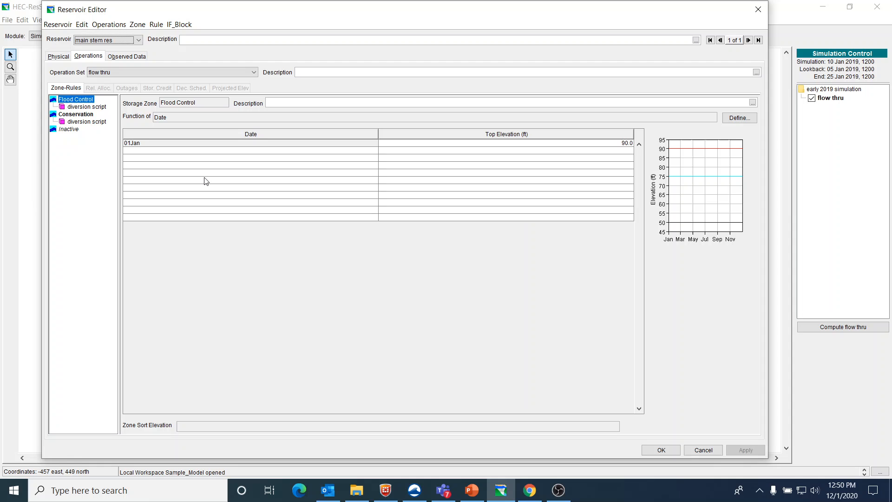
left_click(75, 106)
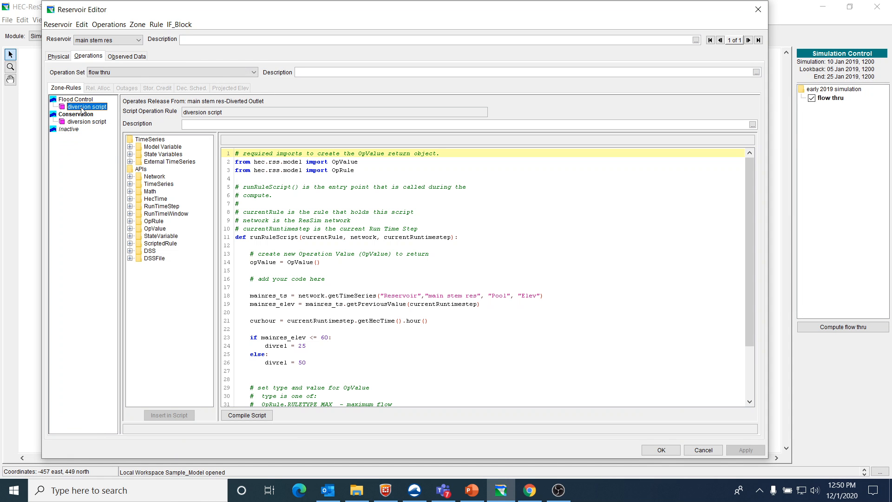
left_click(305, 346)
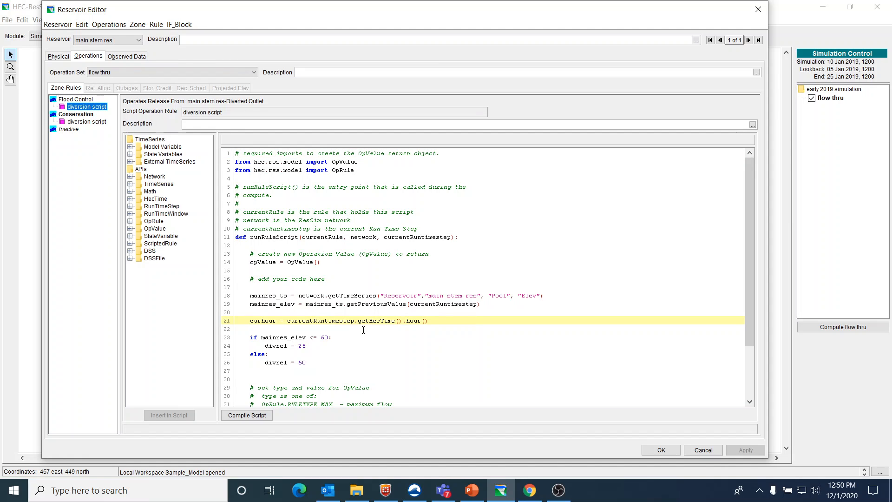
double_click(262, 320)
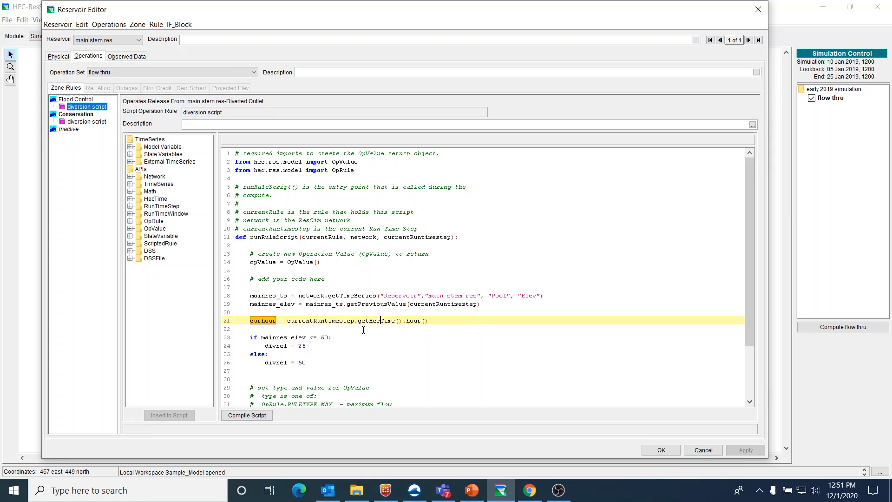
left_click(363, 329)
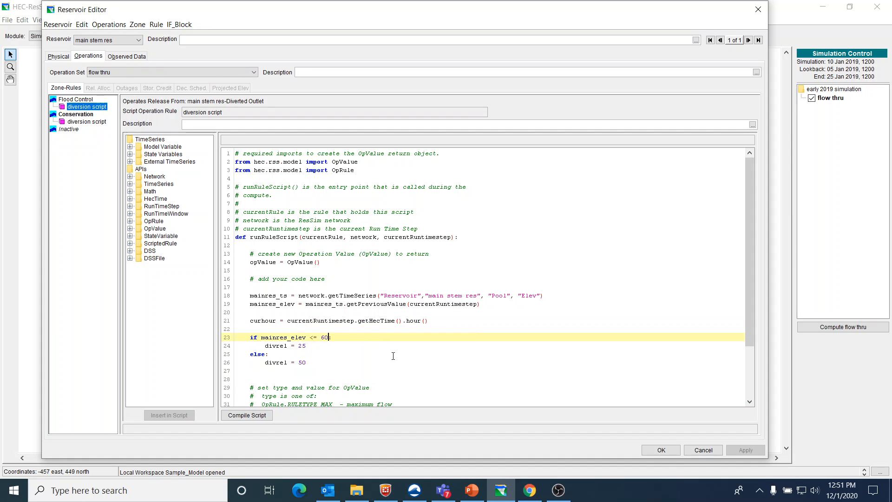
Add the curhour test to the if and an elif setting divrel 0 when elevation ≤60 before hour 22.
type("\" \"")
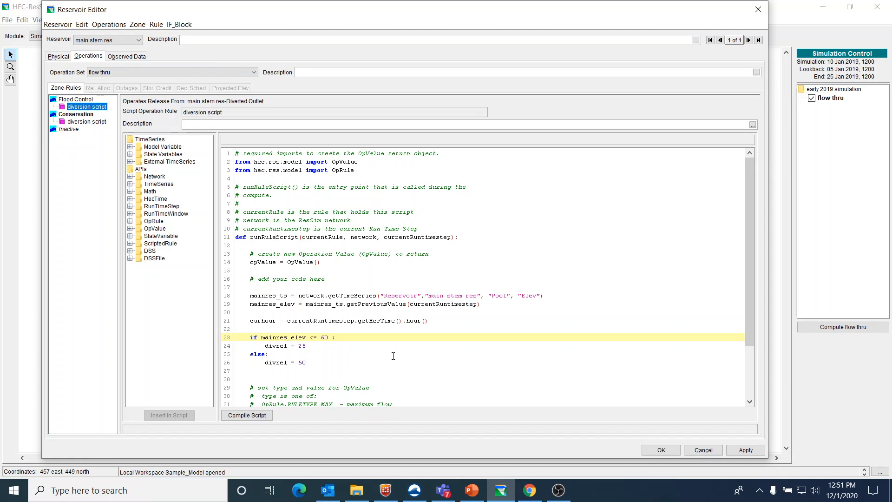
left_click(331, 338)
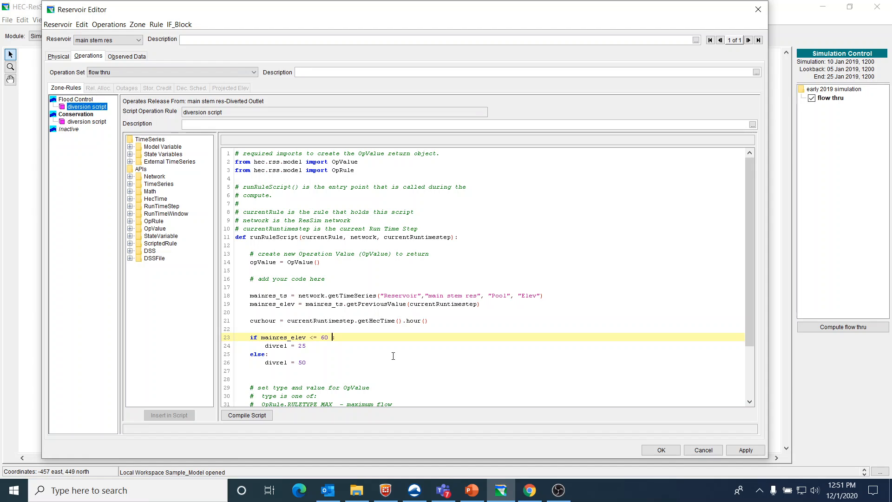
type("and")
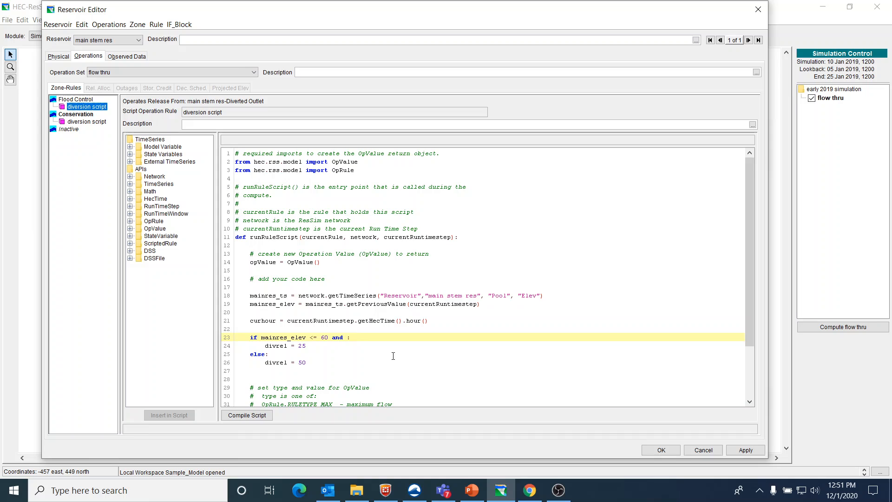
type("curhour >= 22")
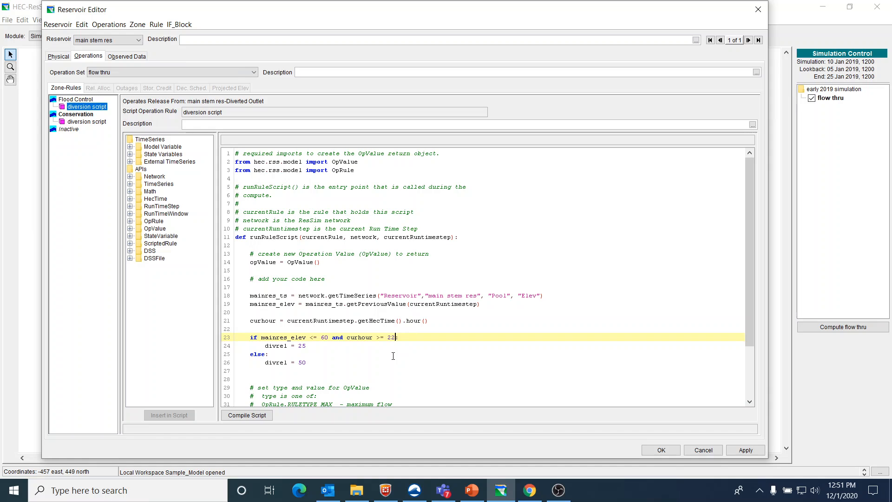
mouse_move(392, 352)
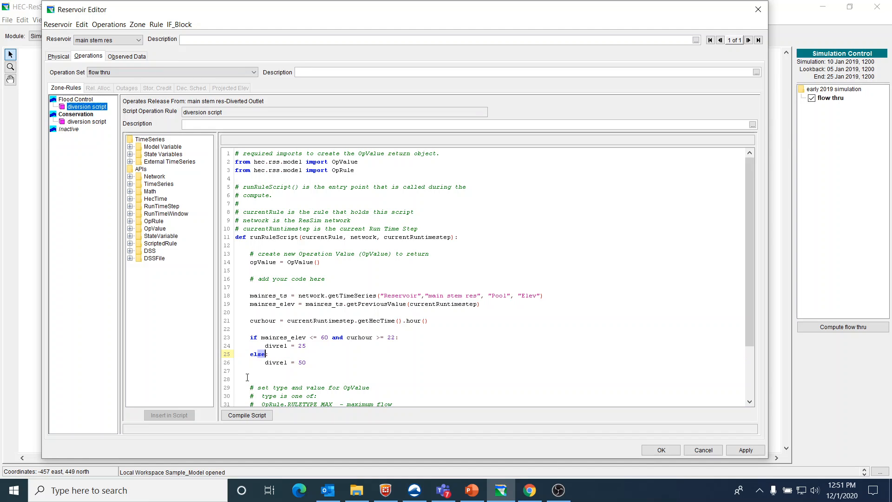
type("elif")
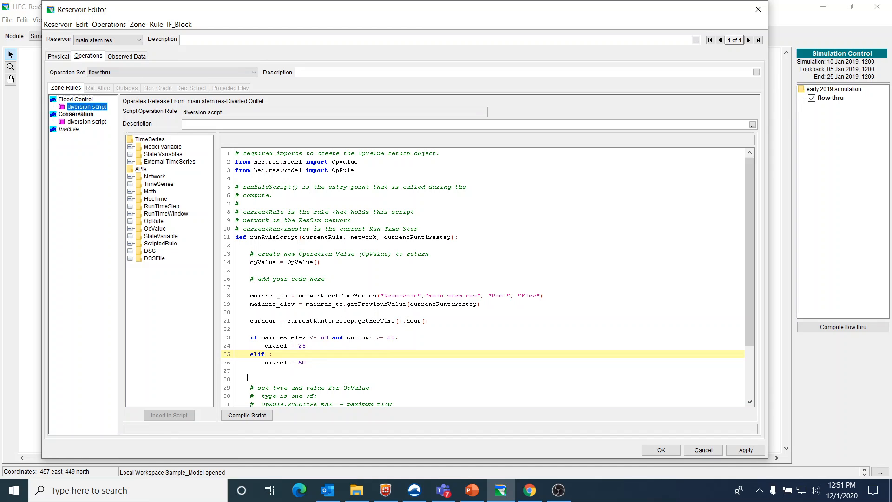
type("mainres")
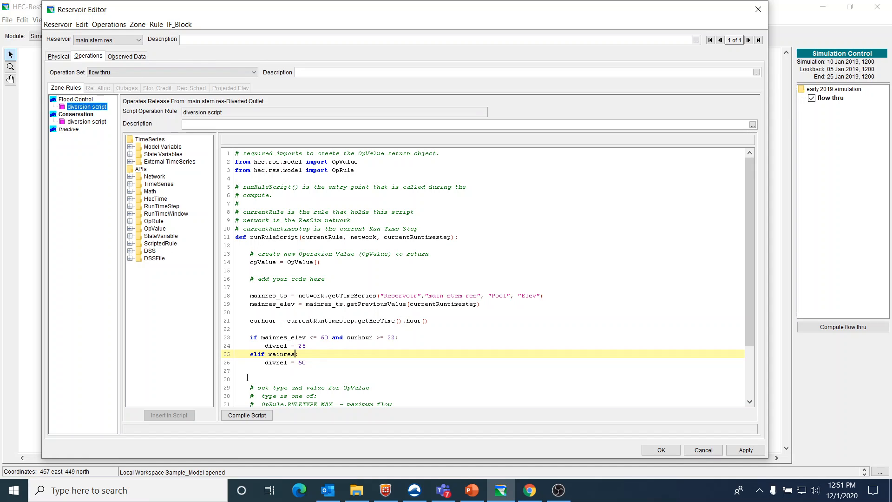
type("_elev:")
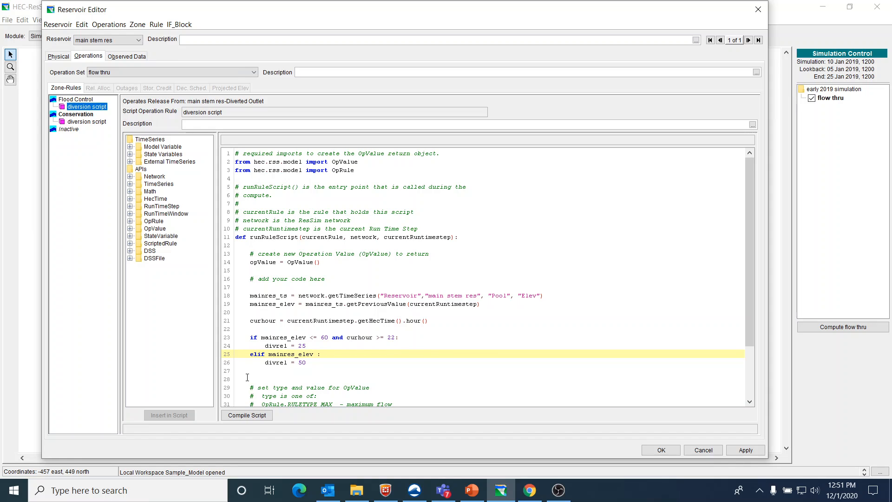
type("<=:")
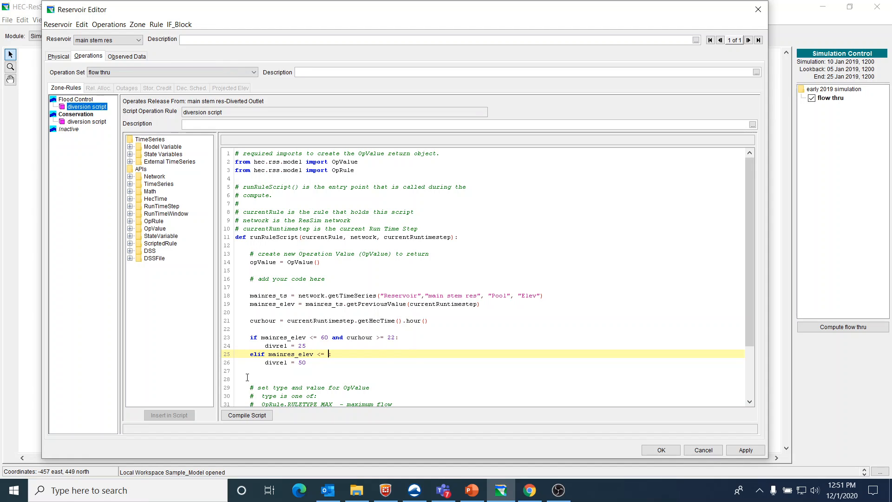
type("60 and cou")
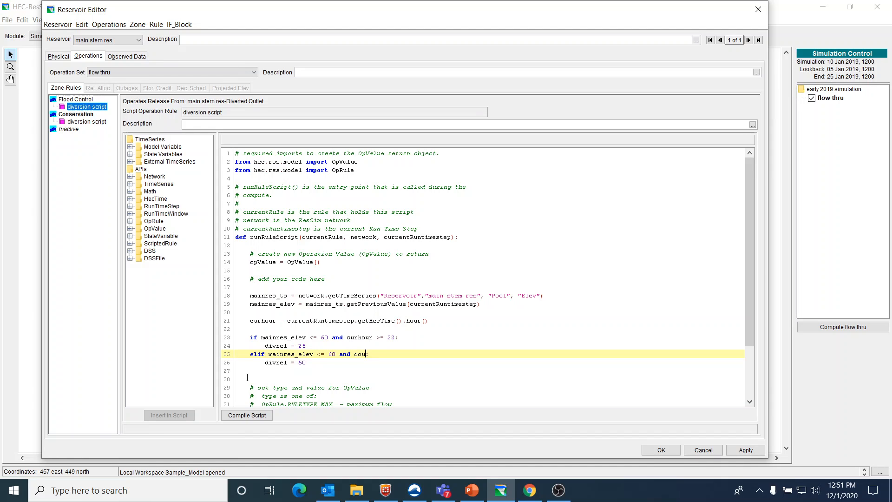
type("rhour :")
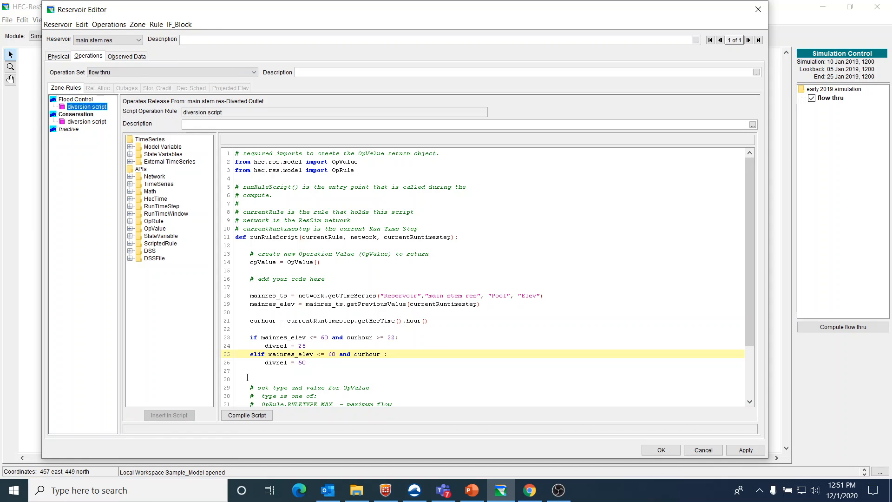
type("<")
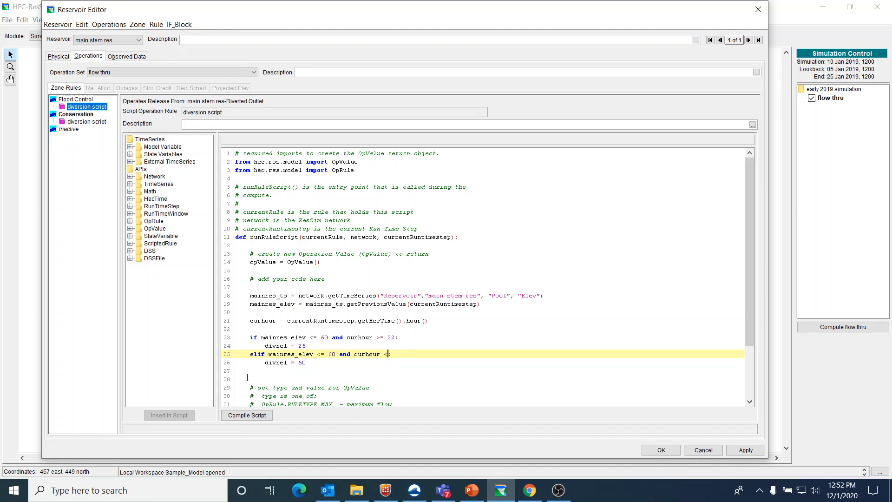
type("22:")
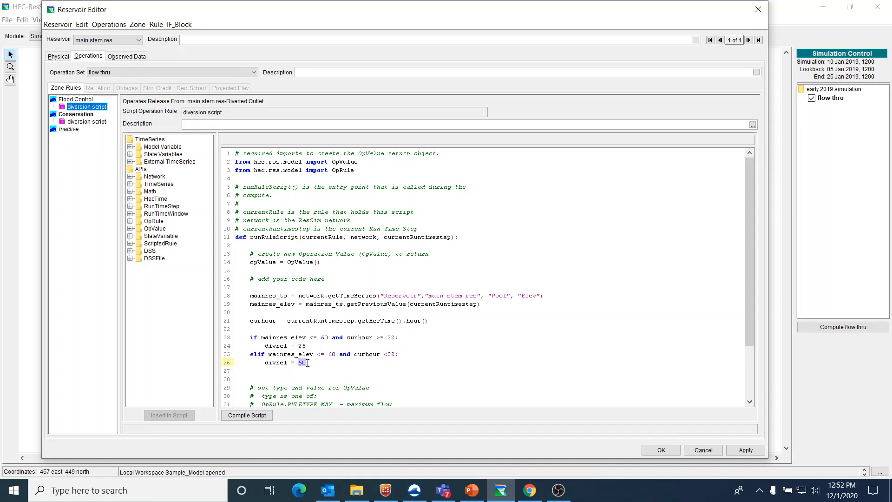
type("0")
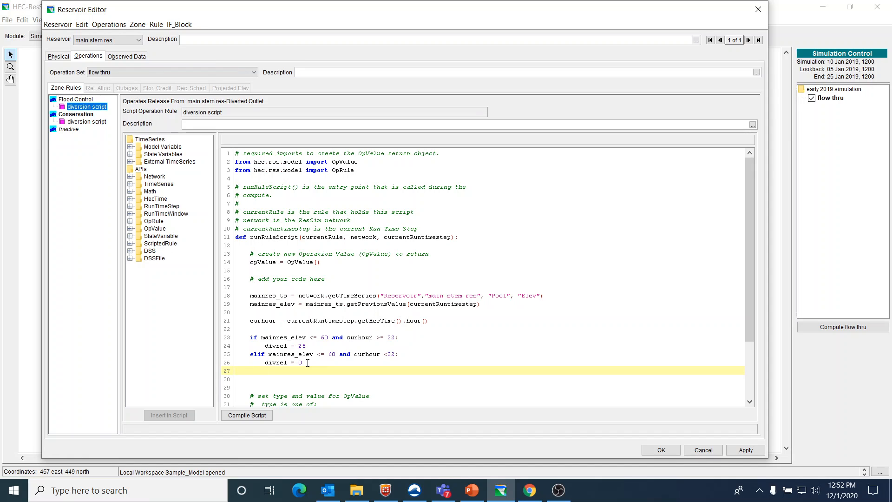
Add an elif releasing 50 when elevation >60 at hour ≥22 and an else setting divrel to 0.
type("elif")
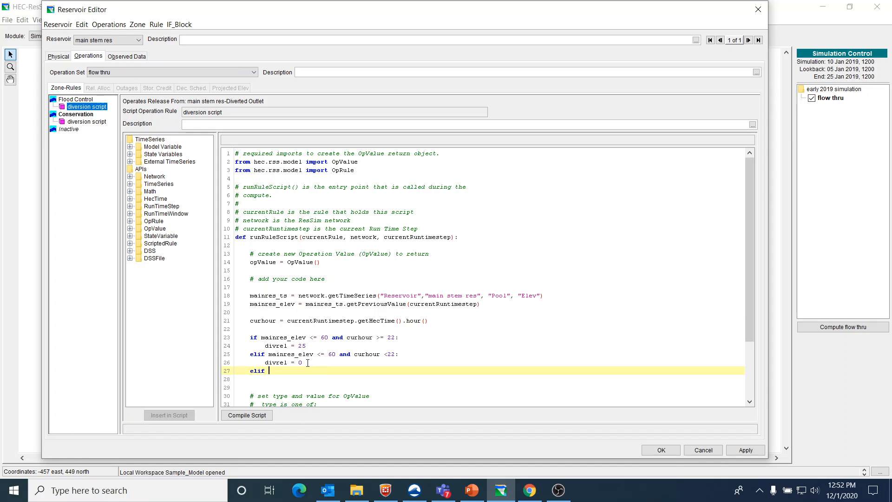
type("mainres")
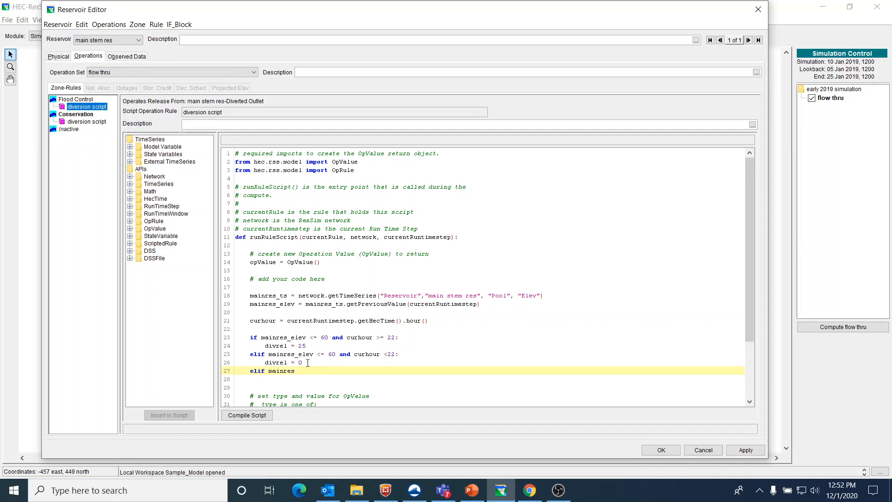
type("_elev")
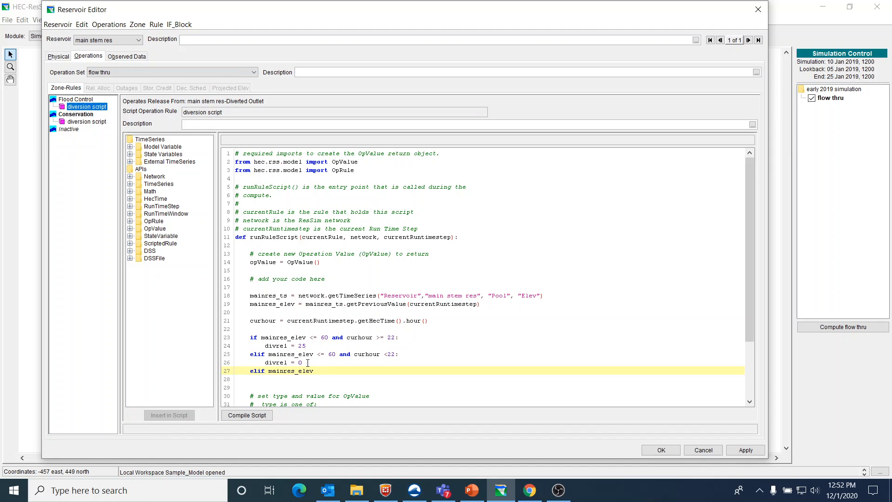
type("> 60 and cu")
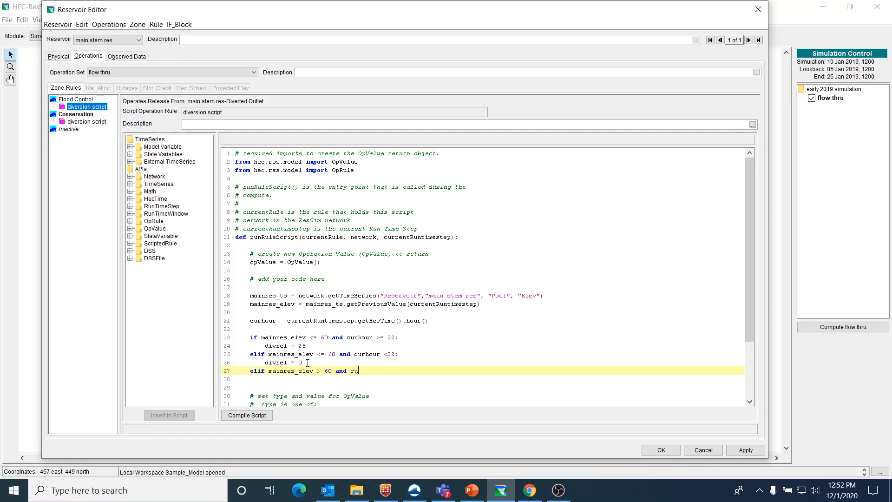
type("rhour")
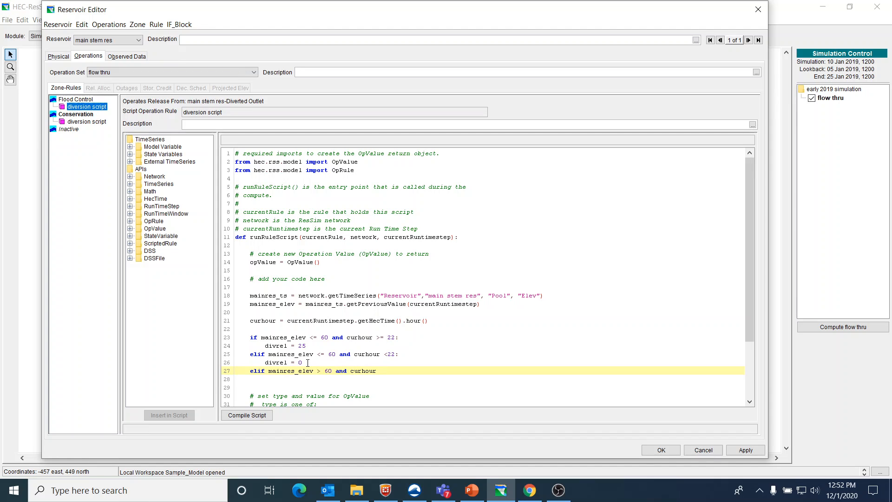
type(">=")
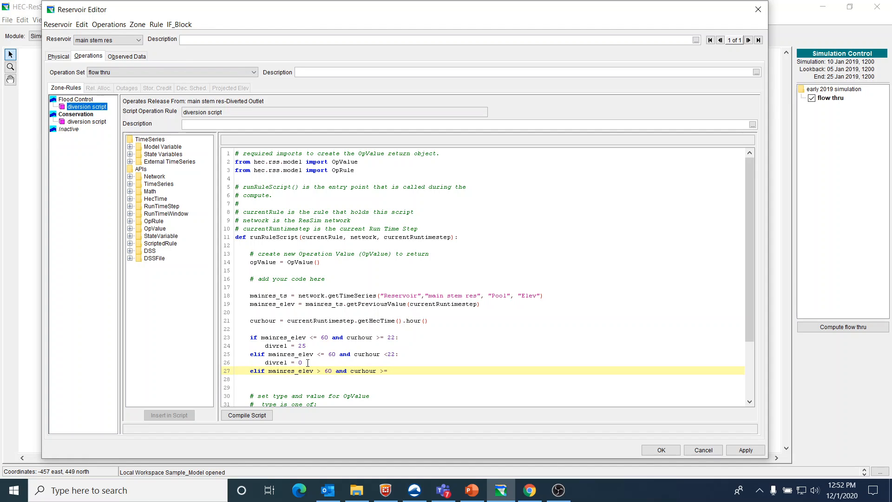
type("22:")
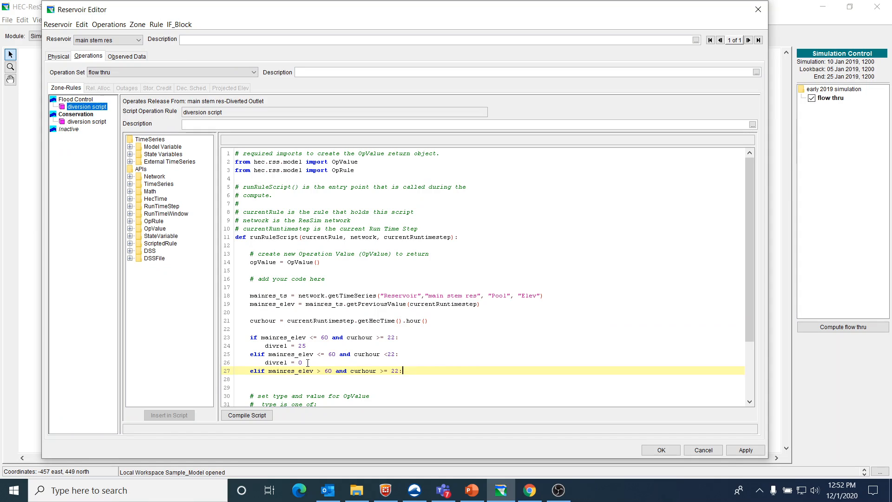
type("diver")
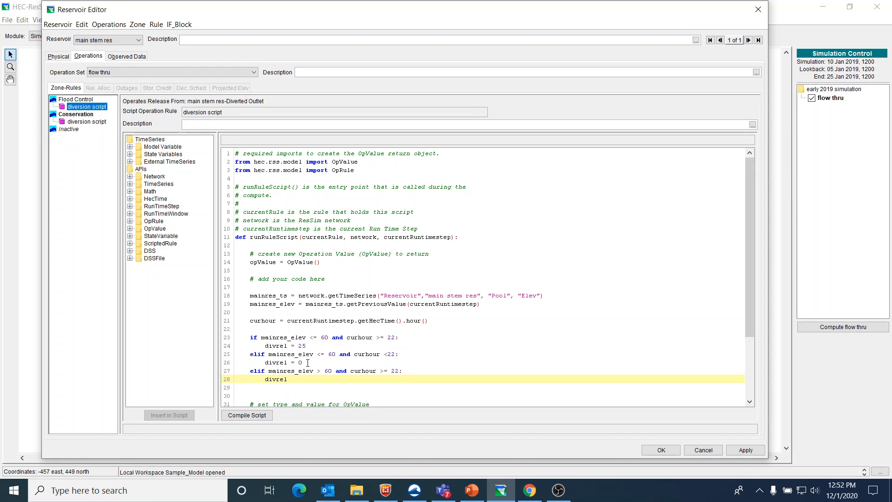
type("= 50")
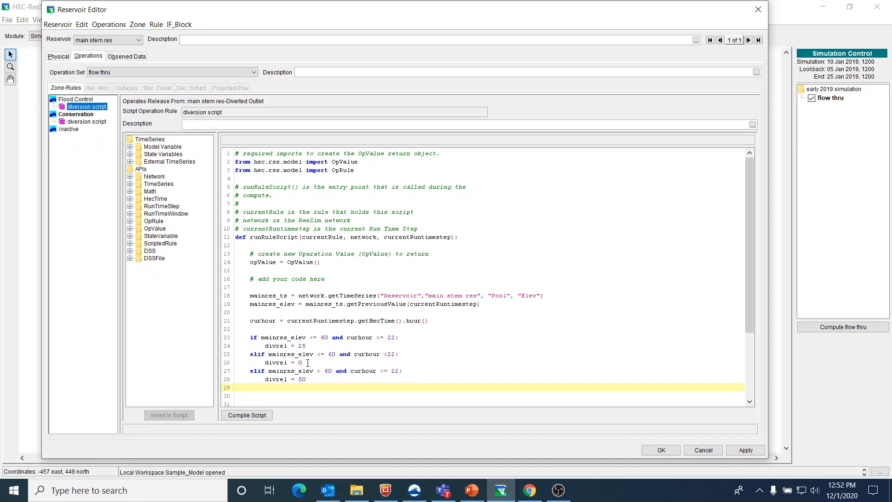
type("else:")
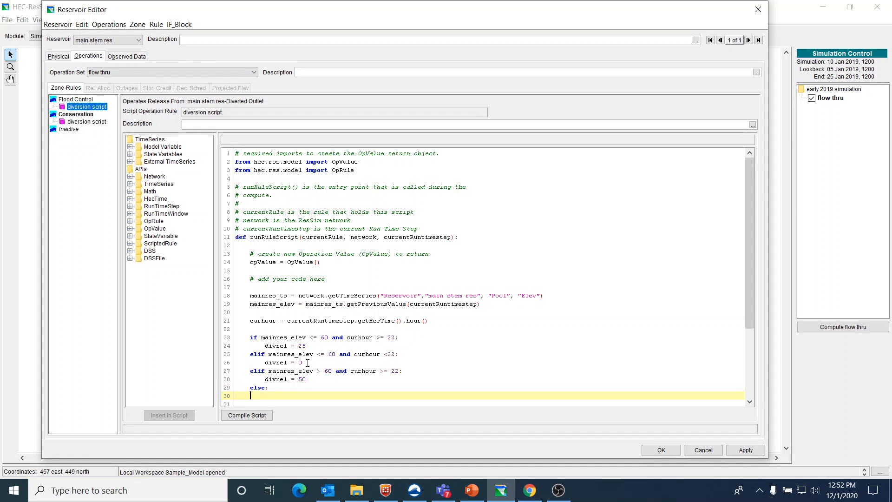
type("dive")
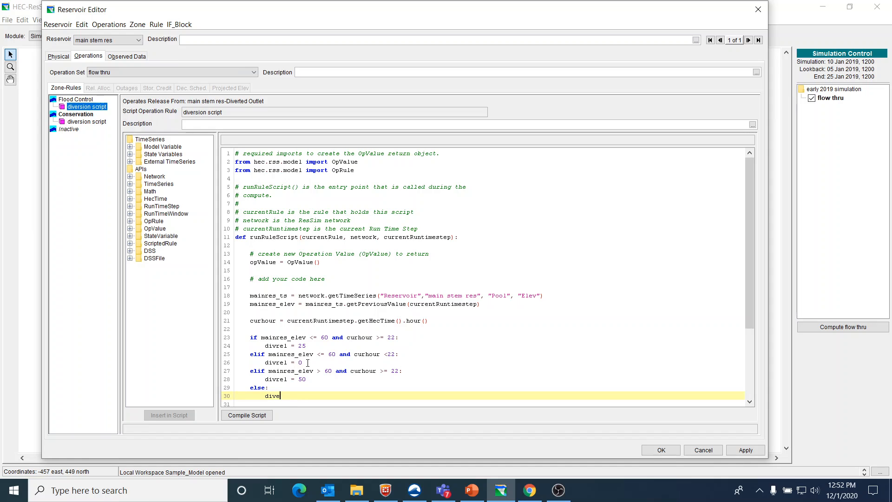
type("rel =")
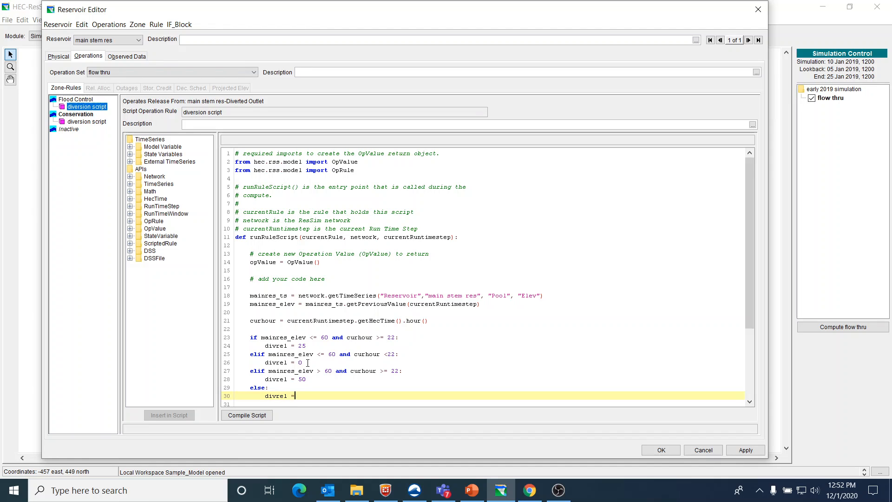
type("0")
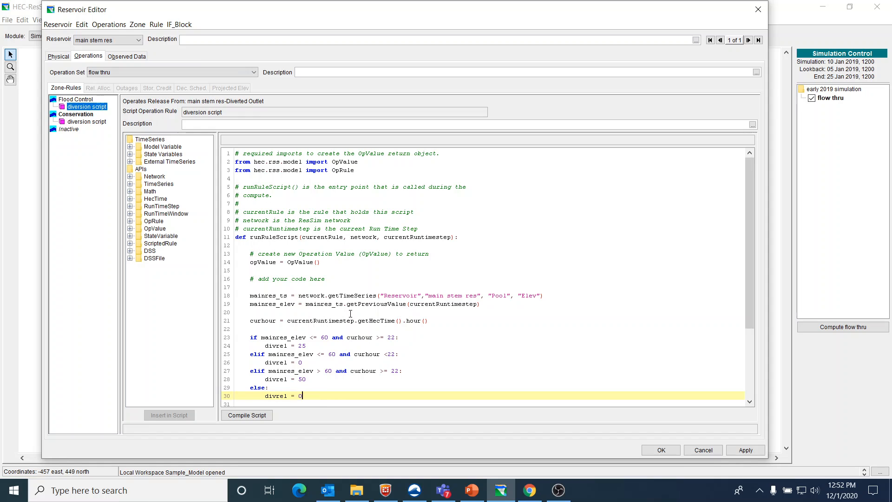
scroll("down", 3)
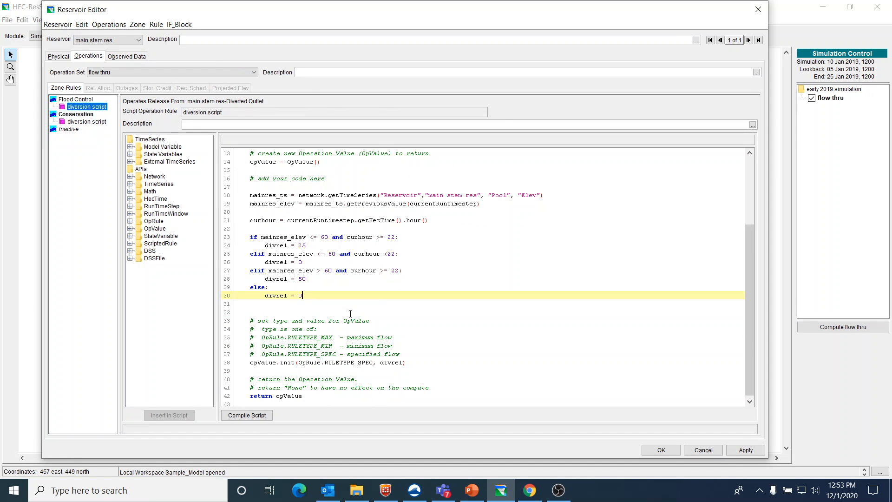
mouse_move(342, 308)
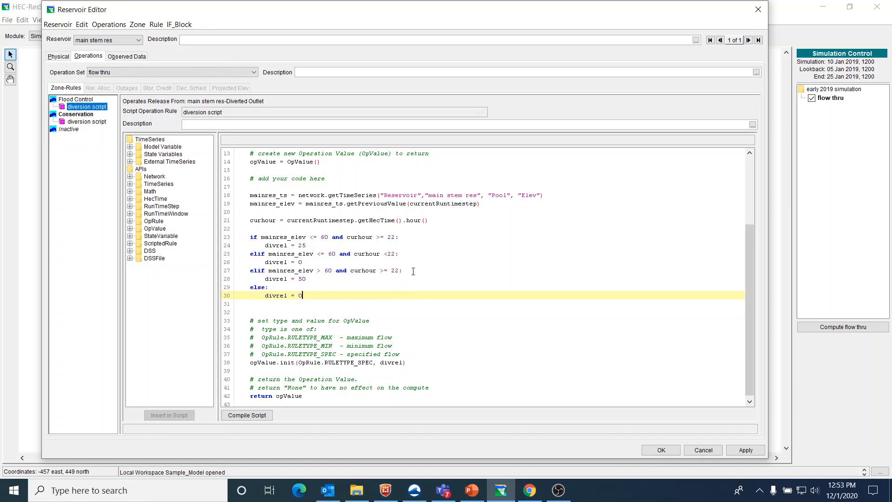
mouse_move(414, 305)
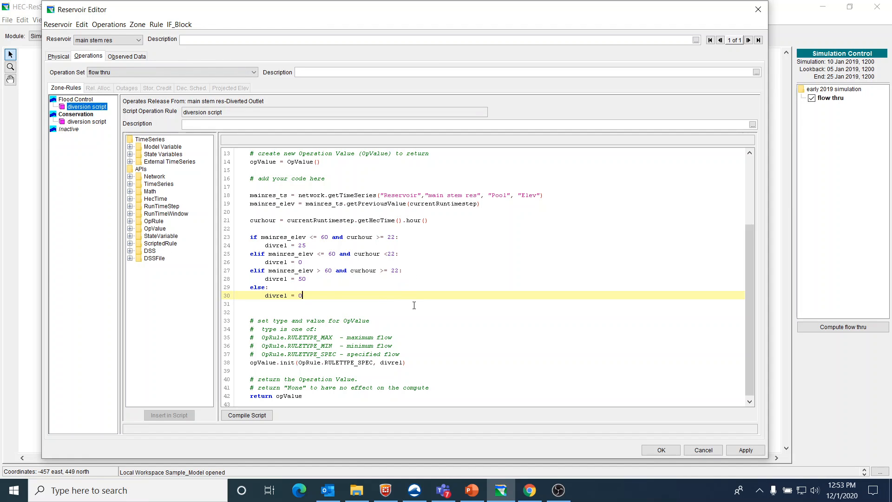
mouse_move(412, 306)
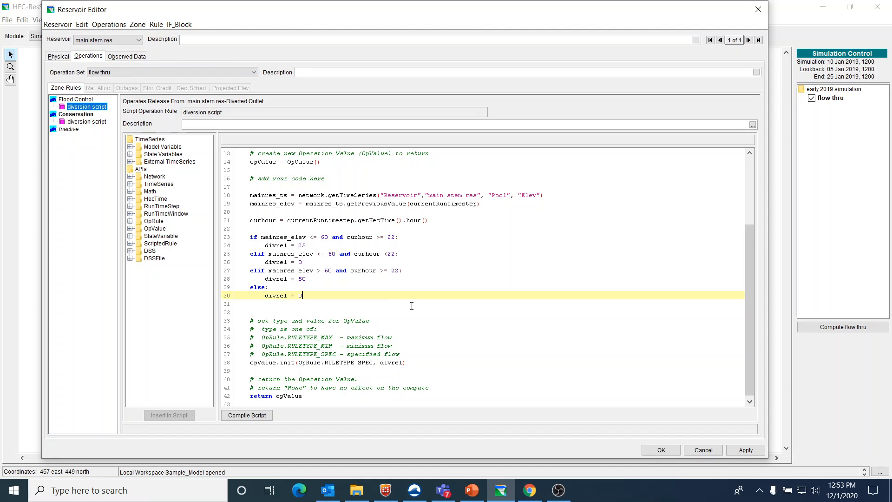
mouse_move(493, 317)
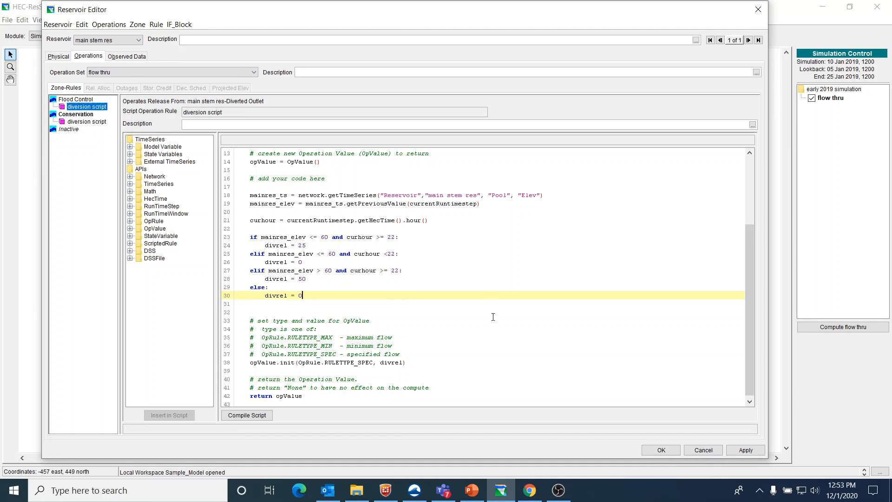
mouse_move(494, 317)
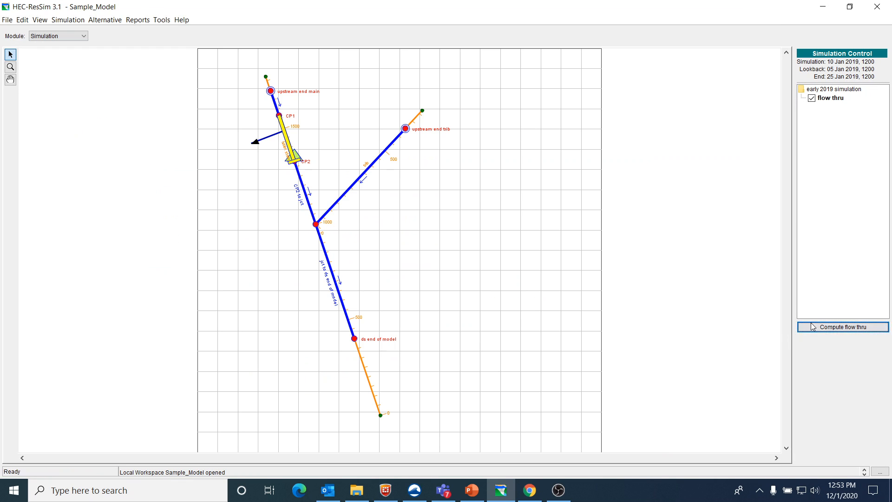
Recompute the flow thru run and bring up the diverted outlet's actions on the map.
left_click(843, 327)
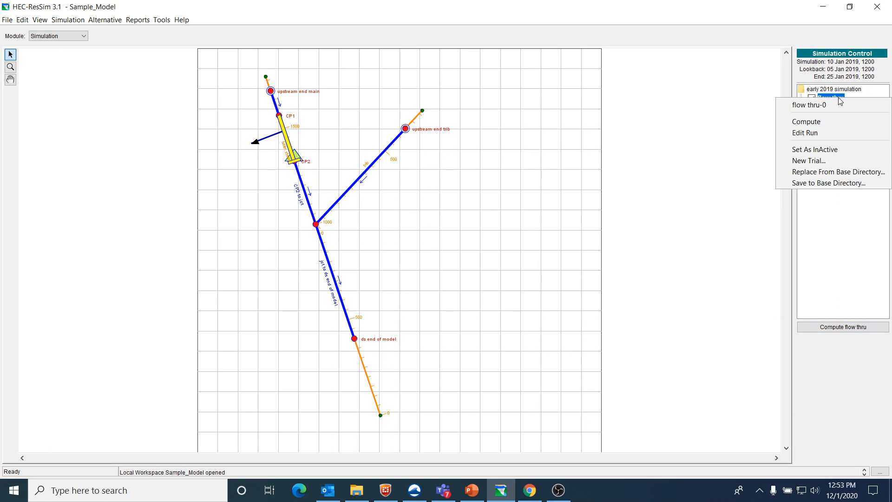
mouse_move(438, 253)
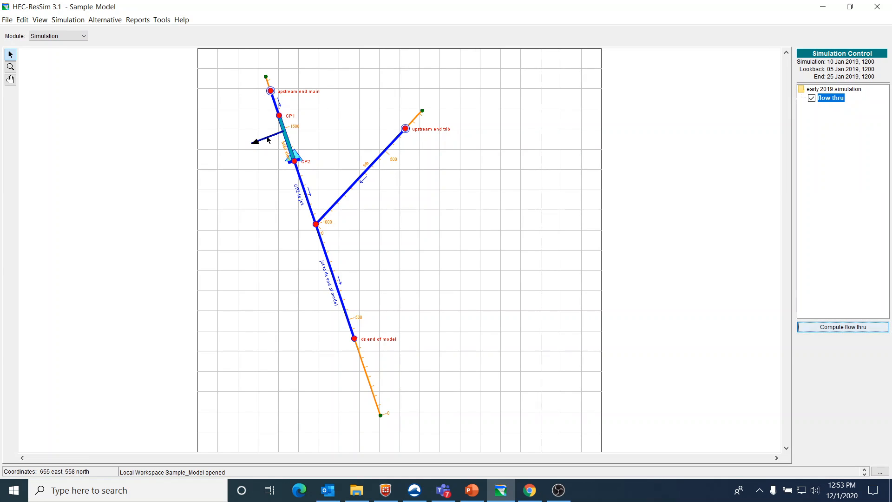
right_click(268, 140)
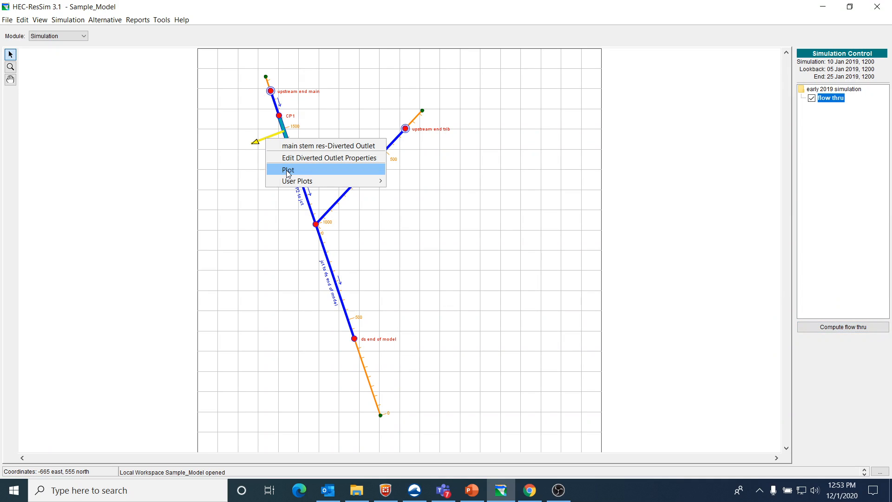
Plot the diverted outlet flow full screen and zoom on the nightly 25 then 50 cfs spikes near 21 Jan.
left_click(288, 169)
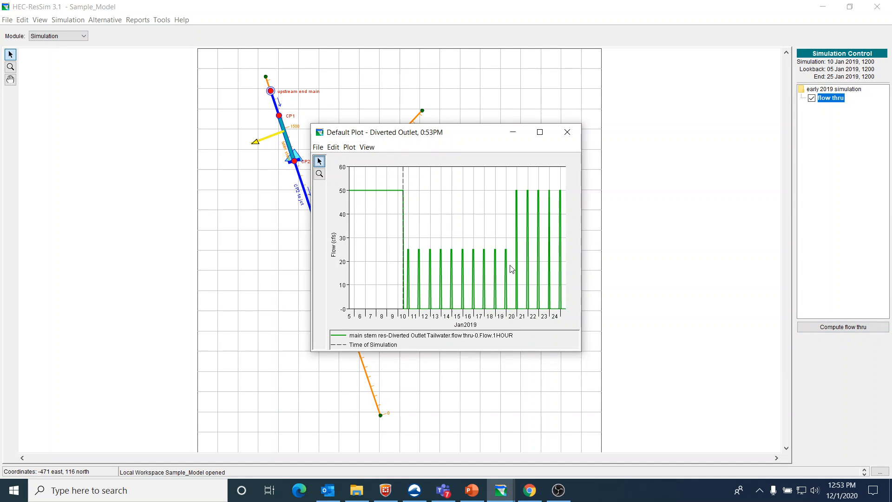
mouse_move(523, 283)
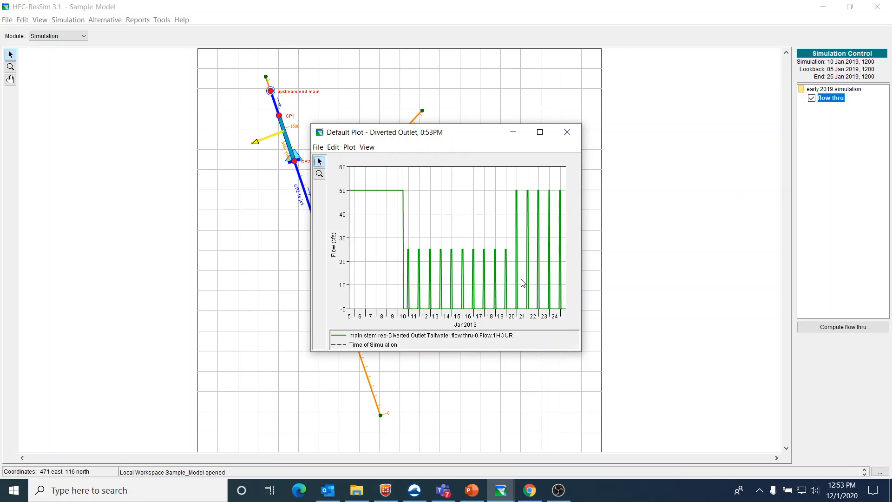
mouse_move(410, 253)
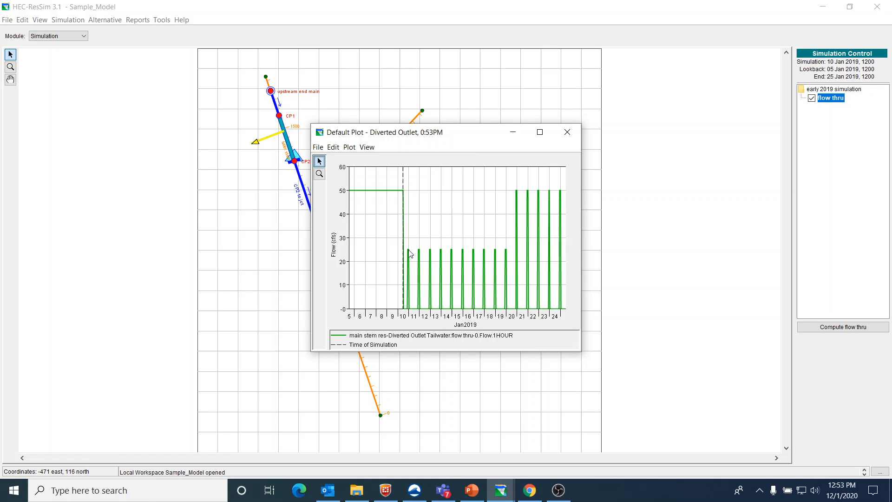
mouse_move(409, 254)
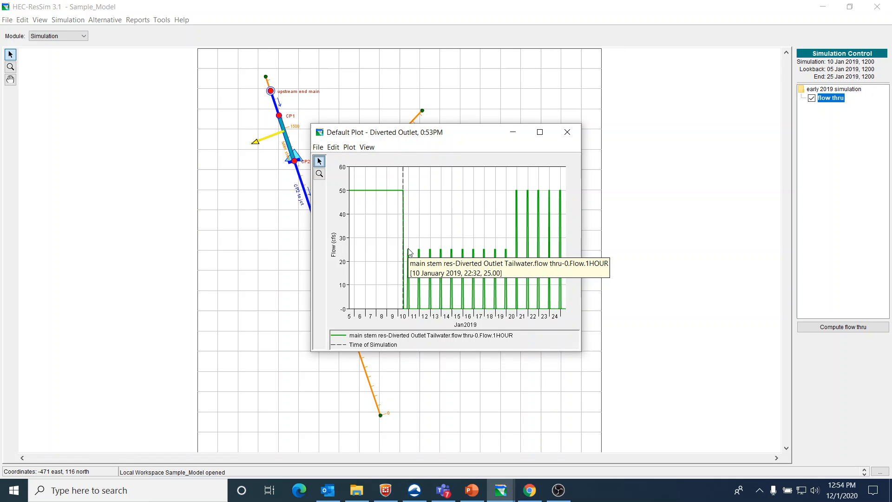
mouse_move(424, 254)
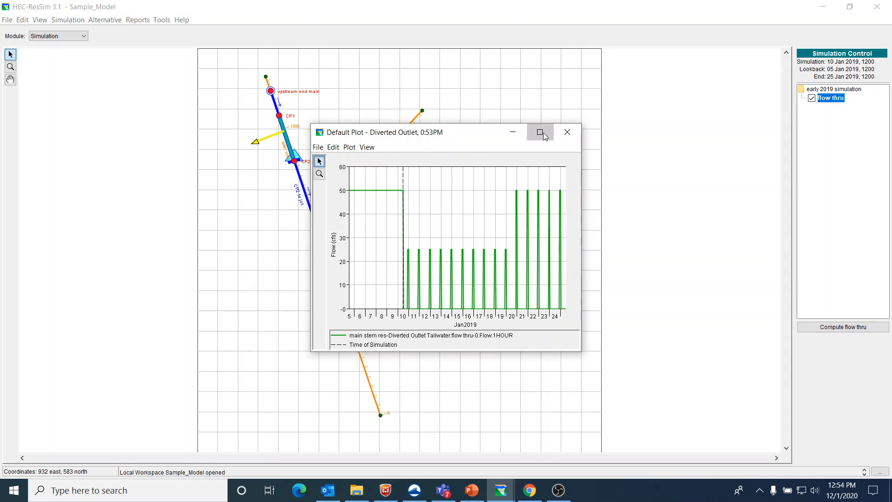
left_click(539, 132)
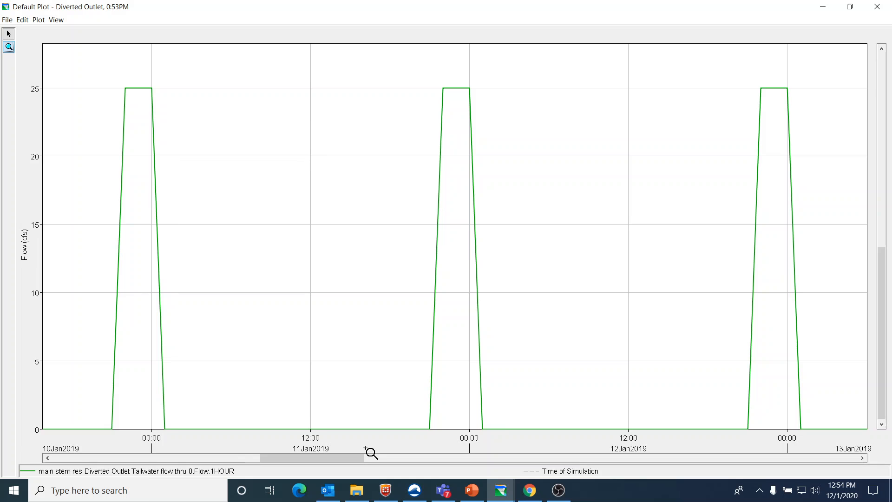
mouse_move(144, 131)
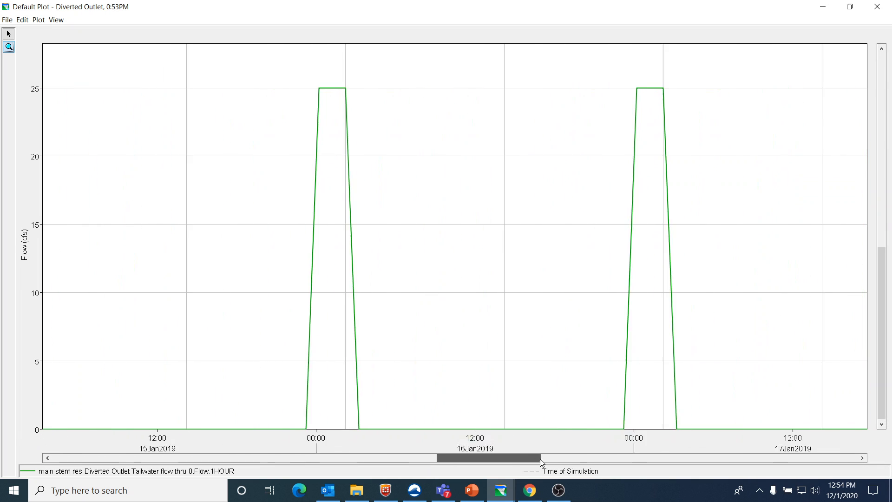
left_click_drag(486, 458, 713, 458)
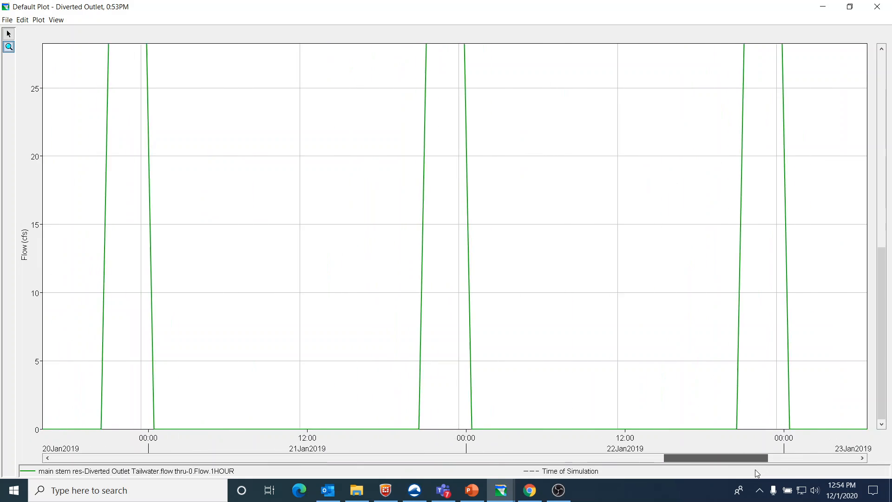
scroll("left", 3)
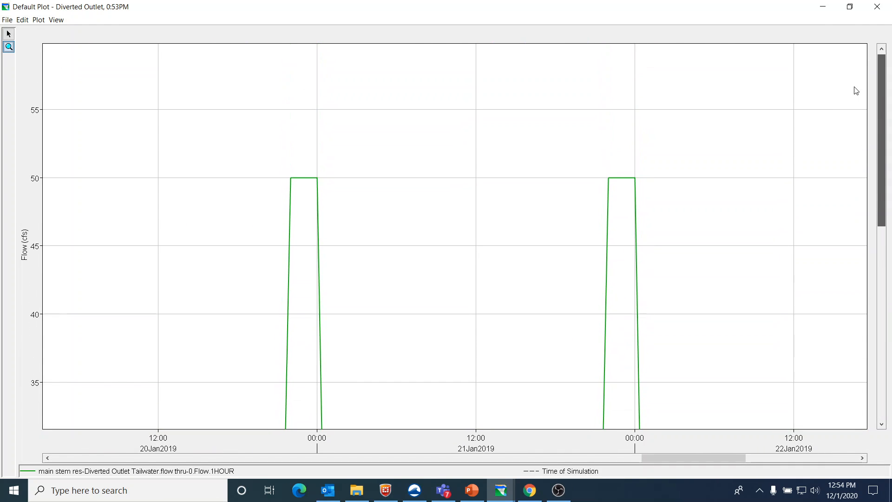
mouse_move(253, 212)
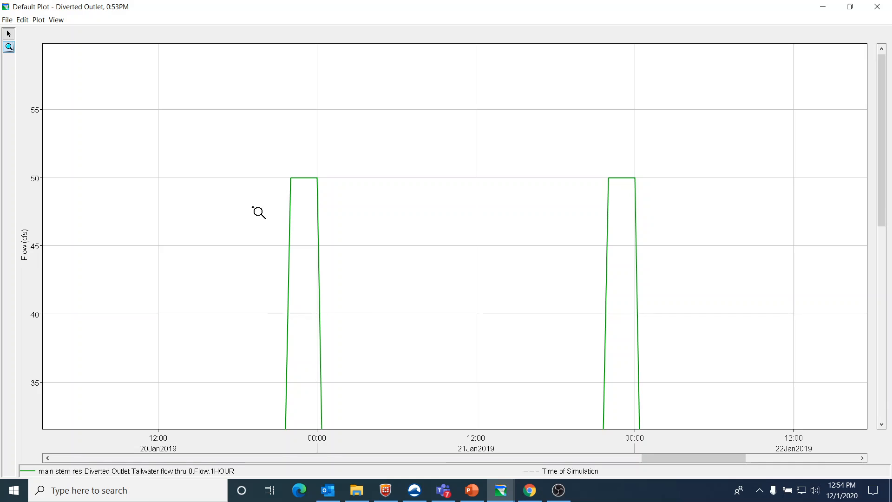
mouse_move(290, 182)
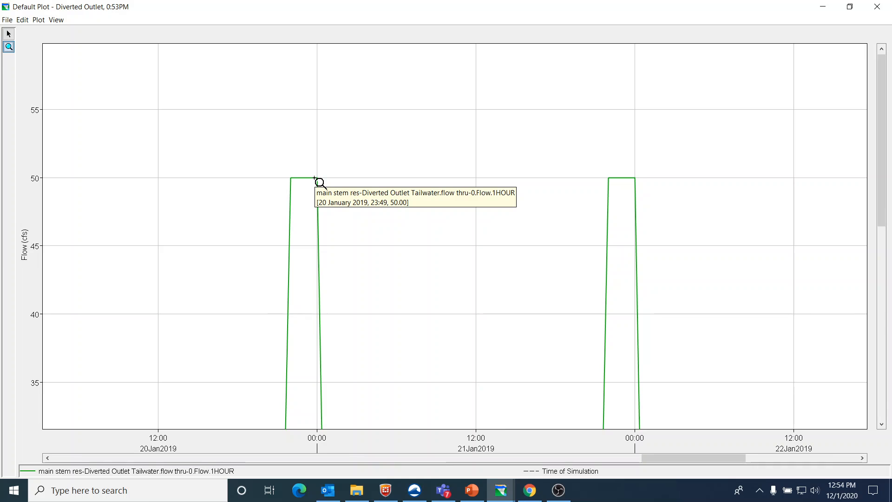
mouse_move(877, 7)
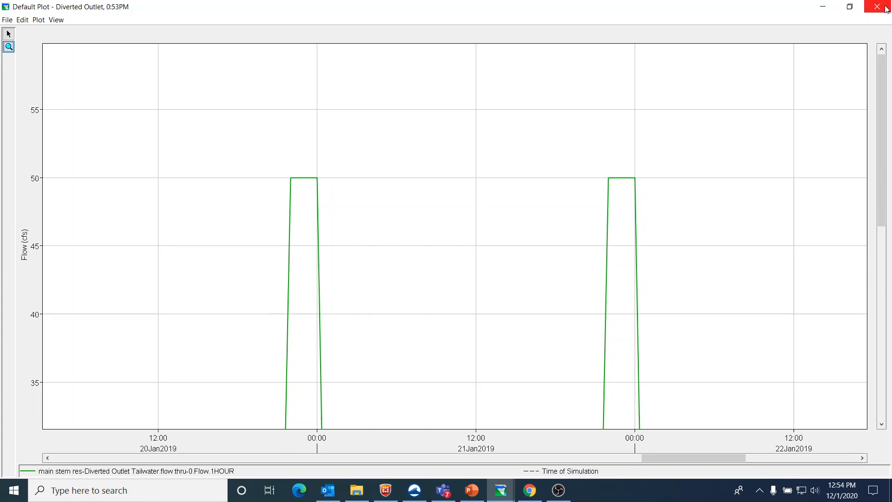
Close the diverted outlet plot to return to the network schematic.
left_click(875, 6)
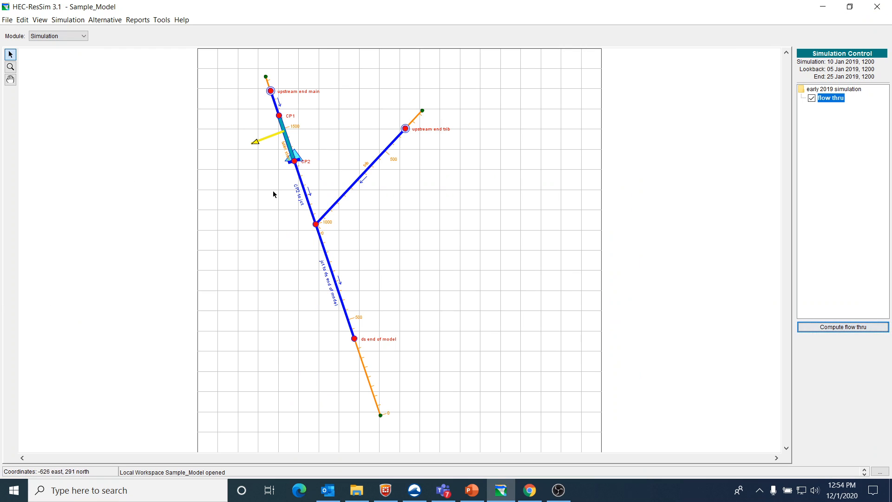
mouse_move(286, 126)
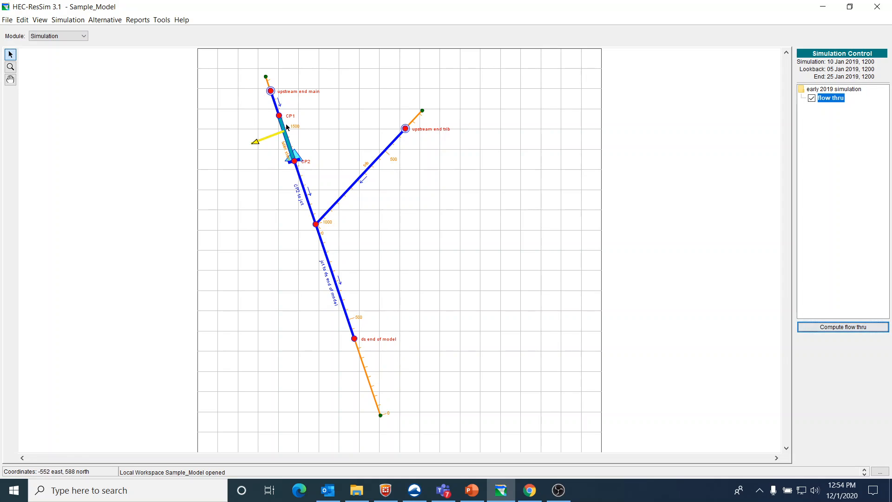
mouse_move(263, 141)
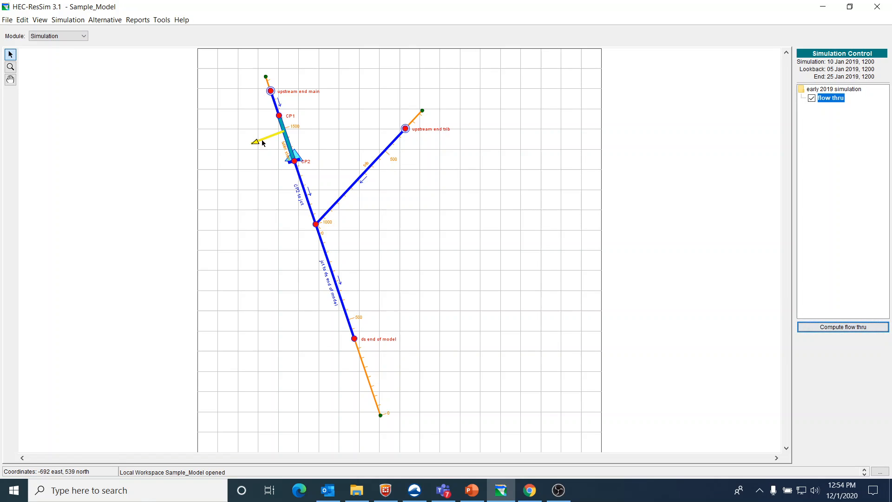
mouse_move(272, 106)
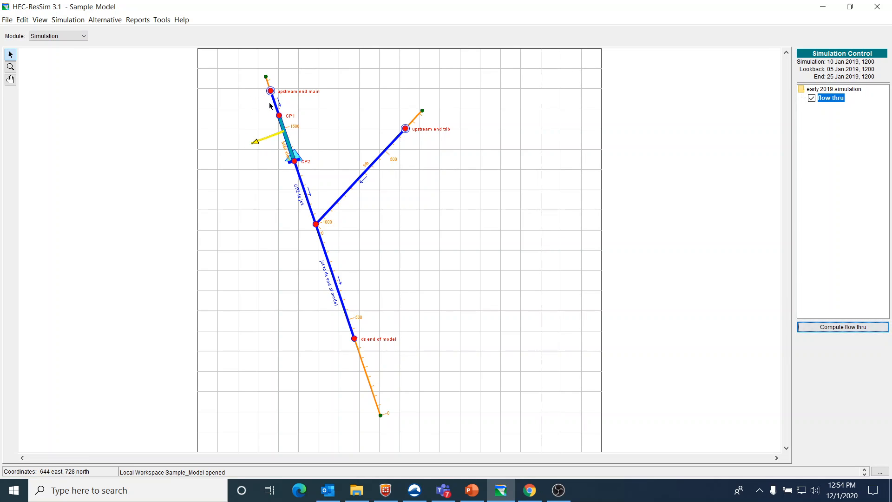
mouse_move(255, 147)
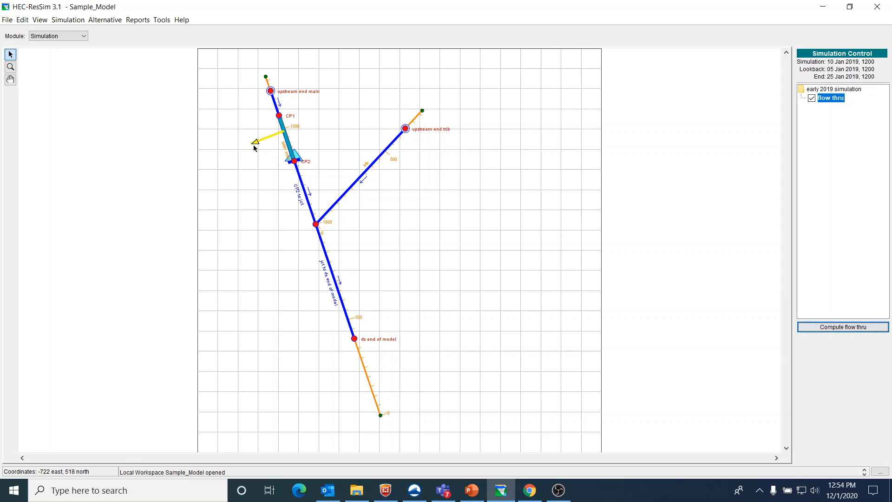
mouse_move(271, 138)
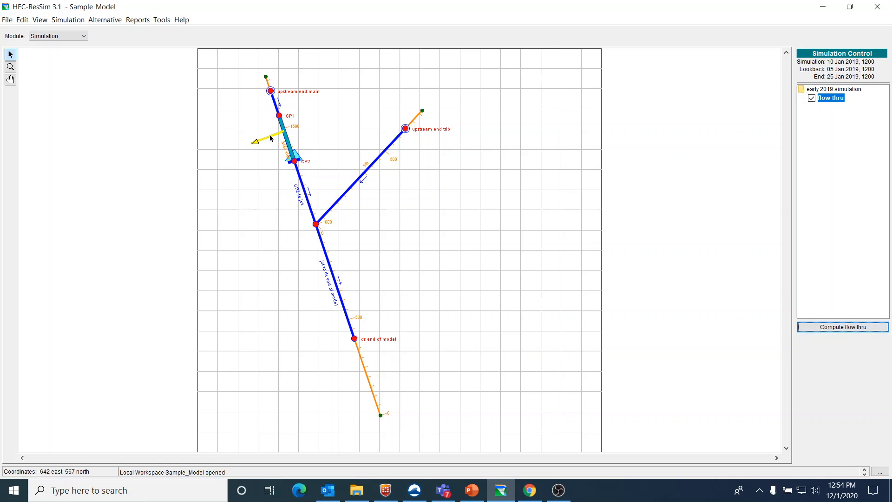
mouse_move(255, 146)
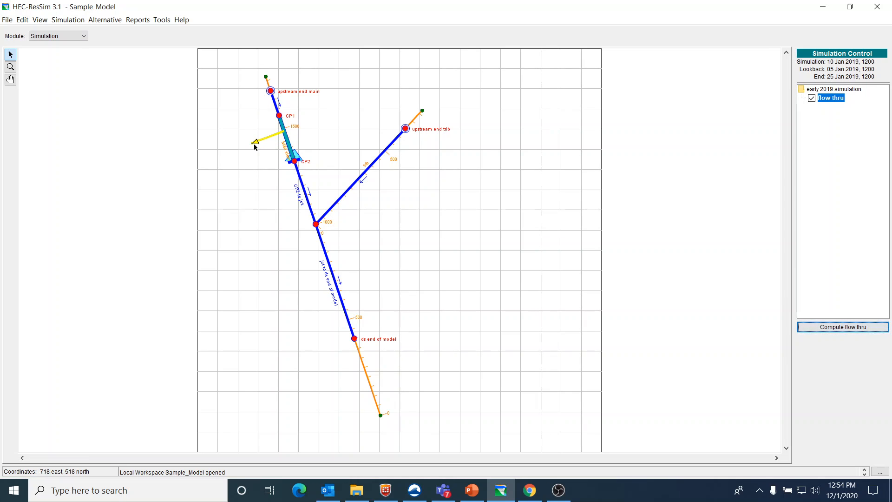
mouse_move(288, 136)
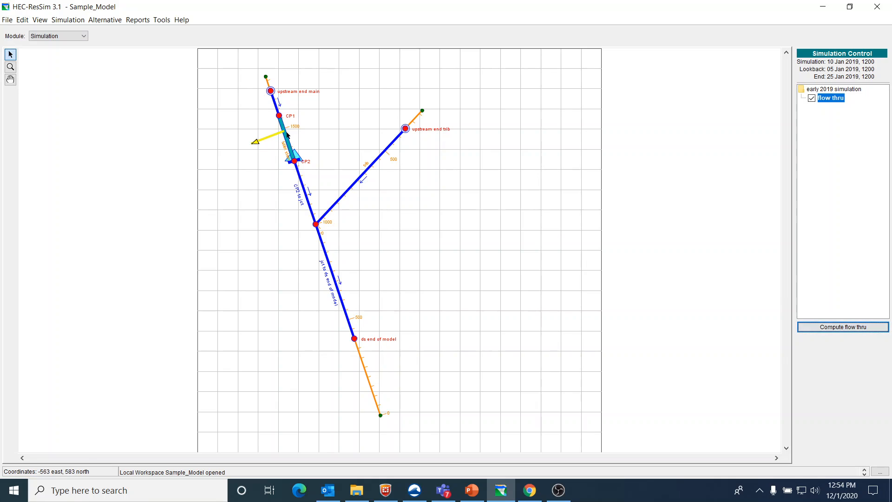
mouse_move(288, 180)
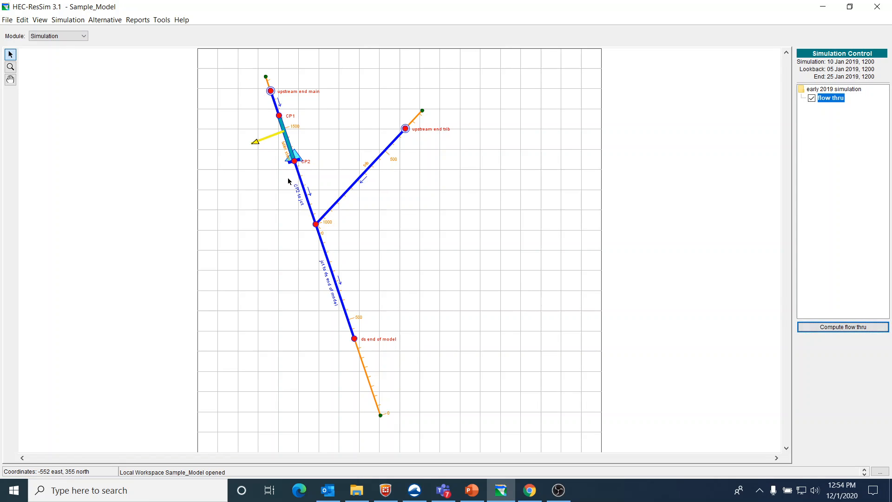
mouse_move(309, 176)
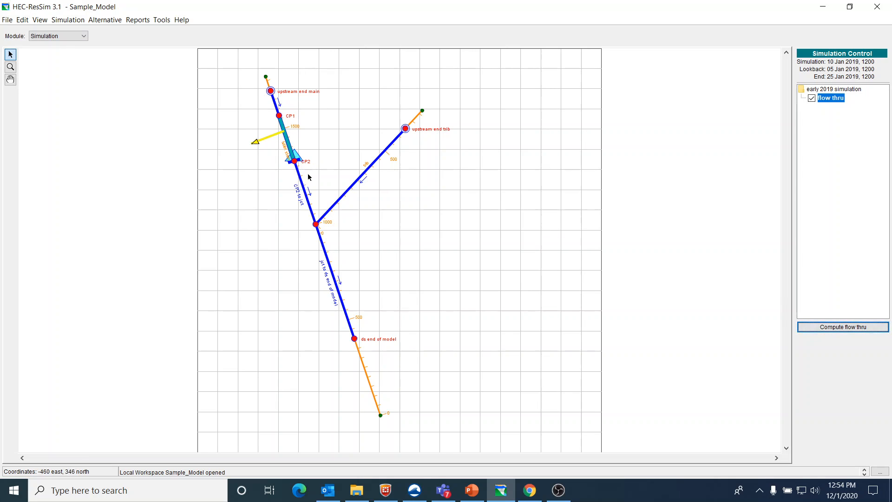
mouse_move(280, 185)
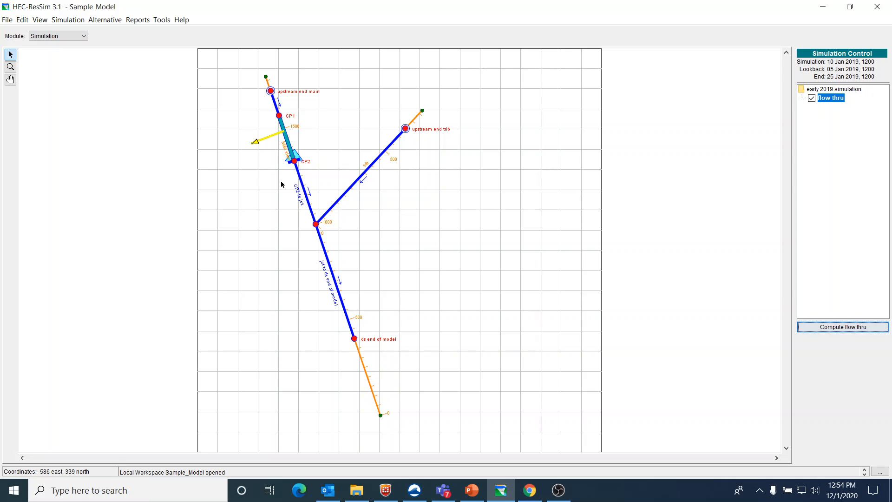
mouse_move(156, 211)
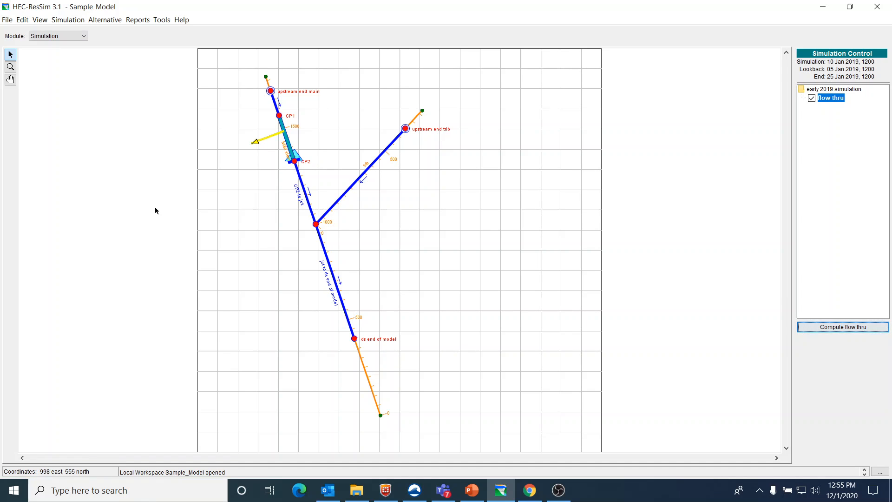
mouse_move(281, 136)
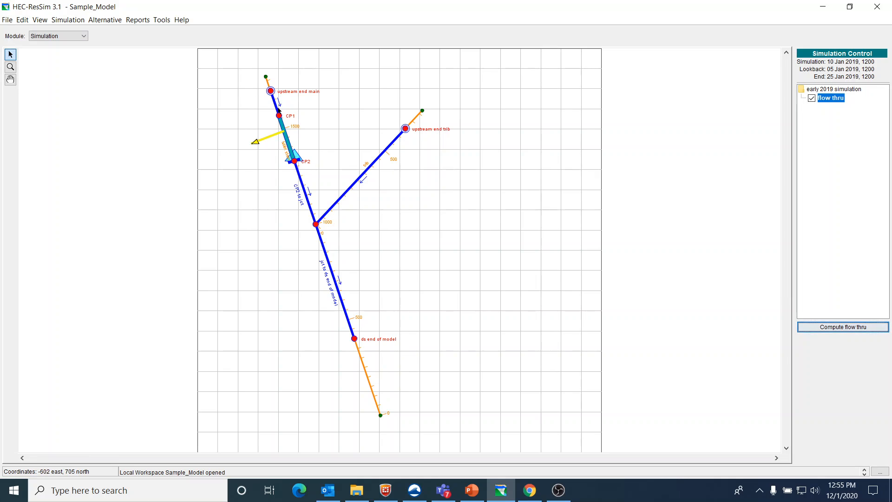
mouse_move(251, 154)
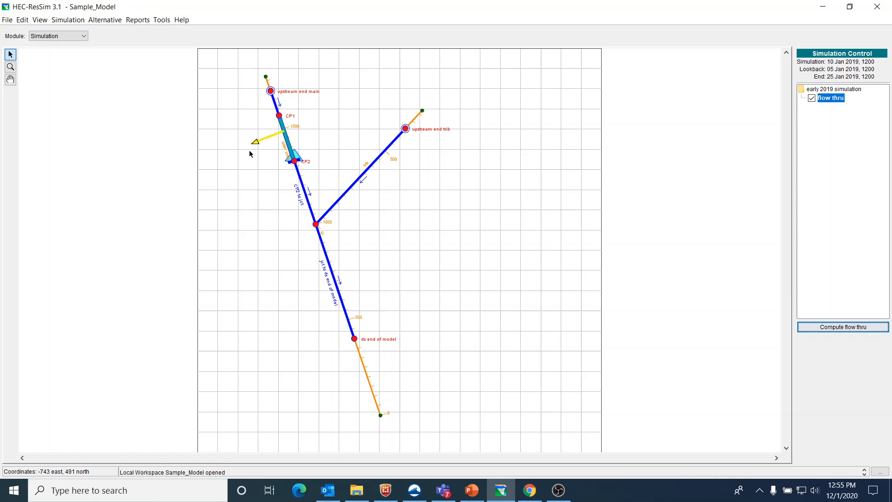
mouse_move(250, 154)
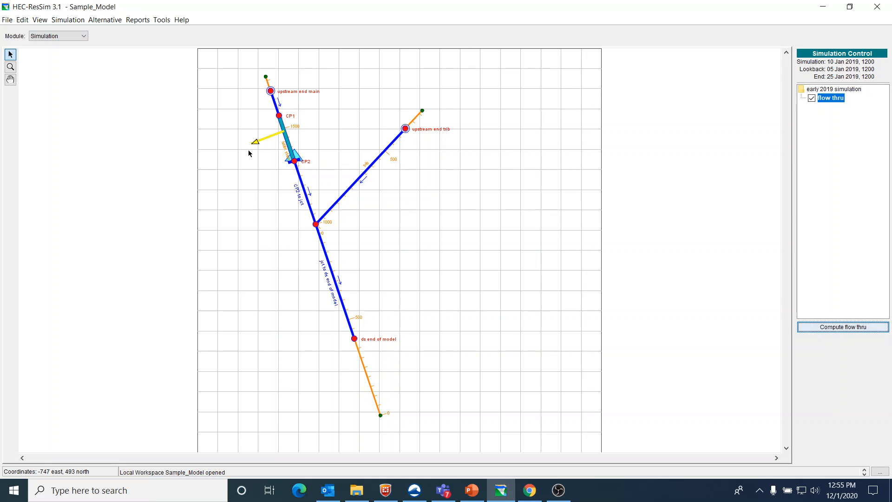
mouse_move(655, 212)
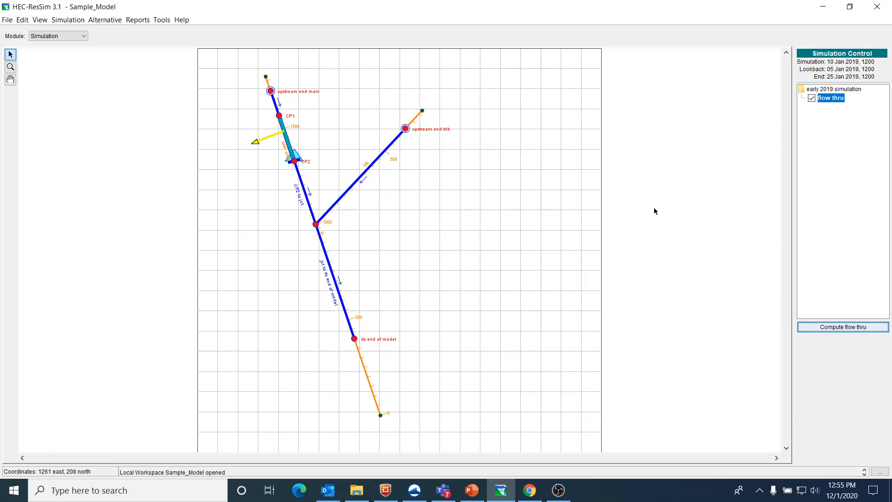